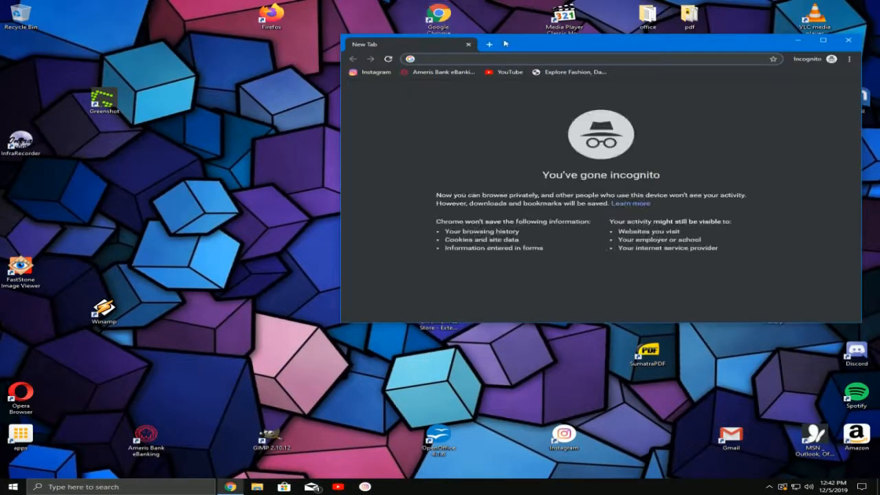
Paste and load the copied scam link via the address bar's 'Paste and go' option
right_click(409, 59)
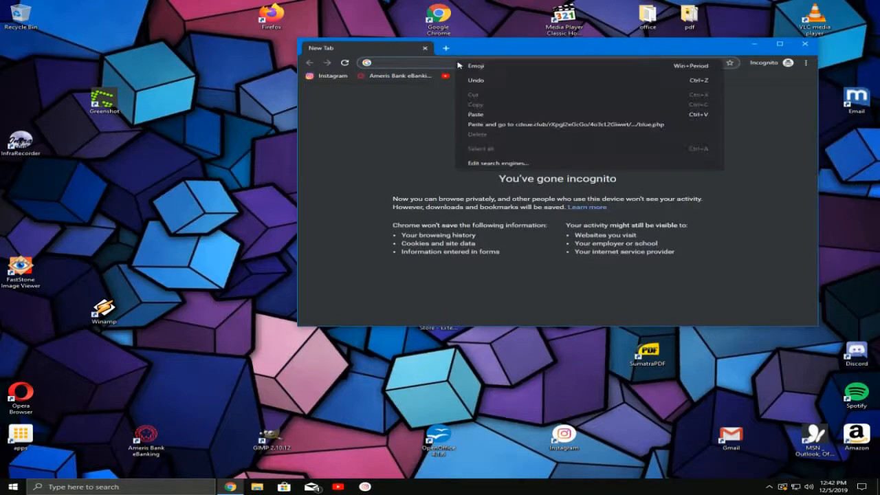
click(557, 124)
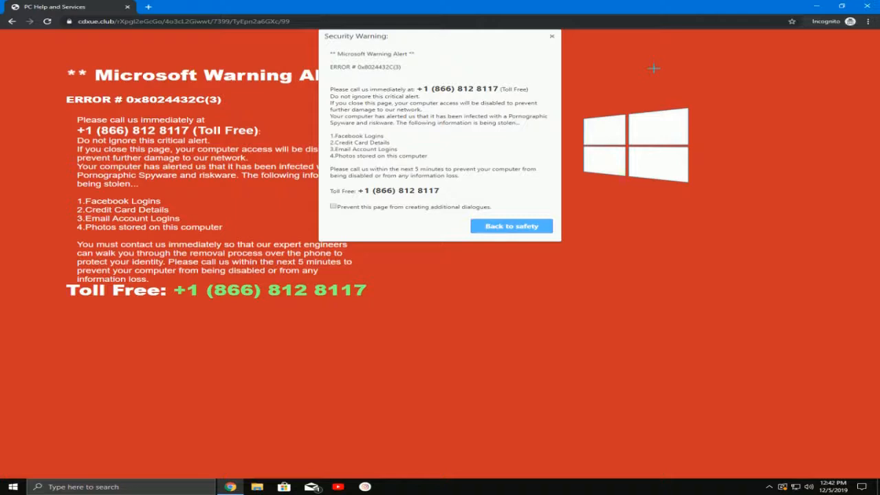
mouse_move(758, 35)
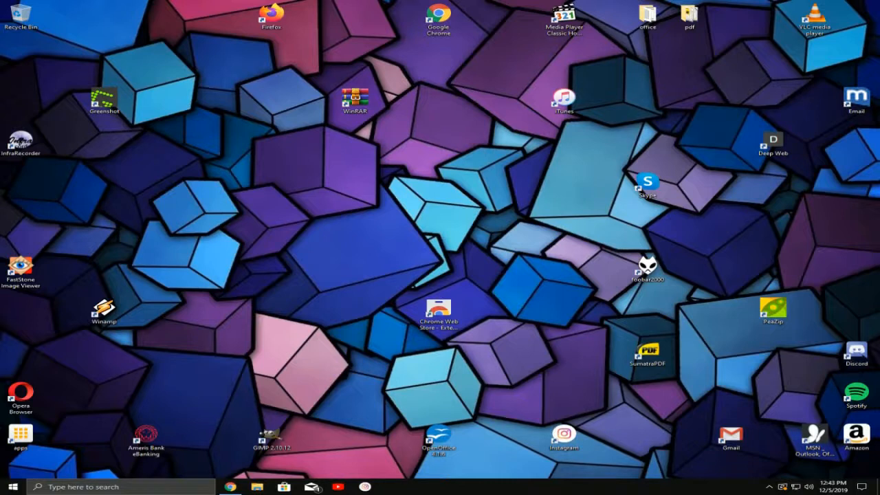
mouse_move(468, 18)
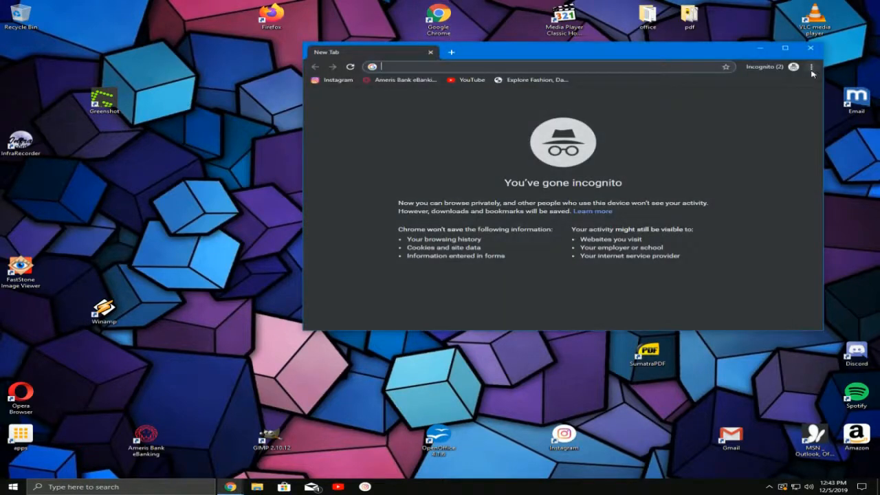
mouse_move(796, 89)
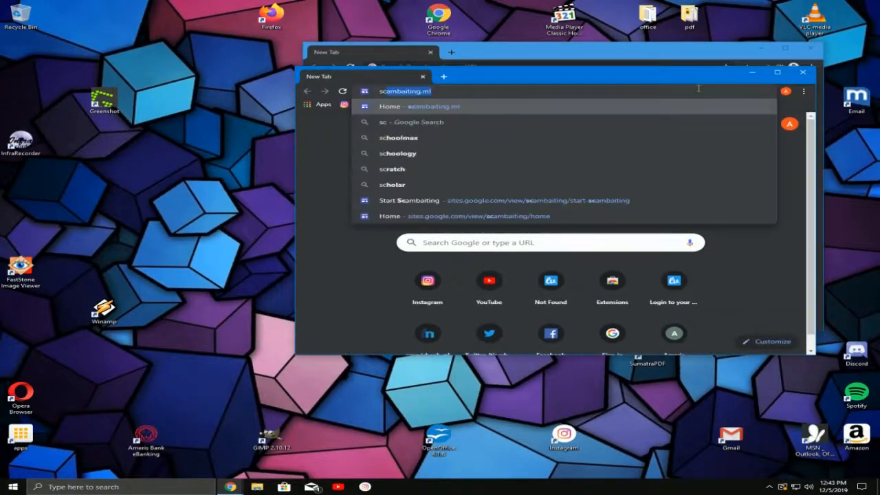
Load the scambaiting.ml Home page and navigate to 'Start Scambaiting'
text(a)
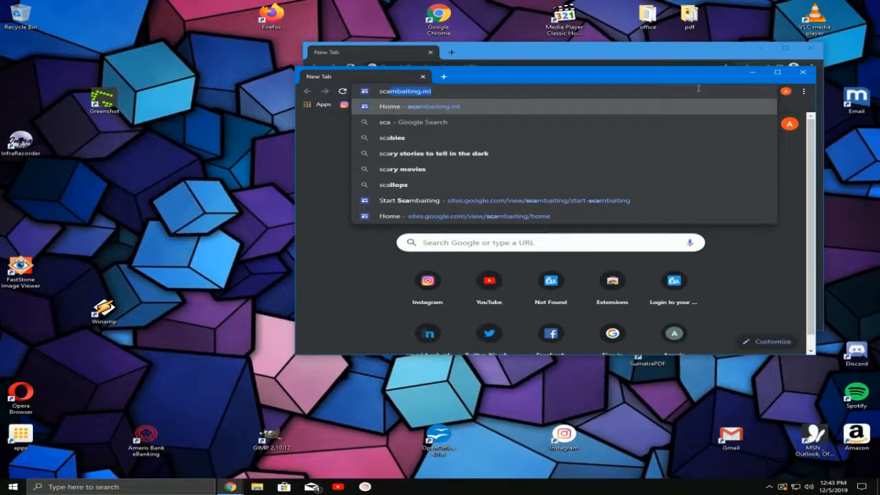
click(418, 106)
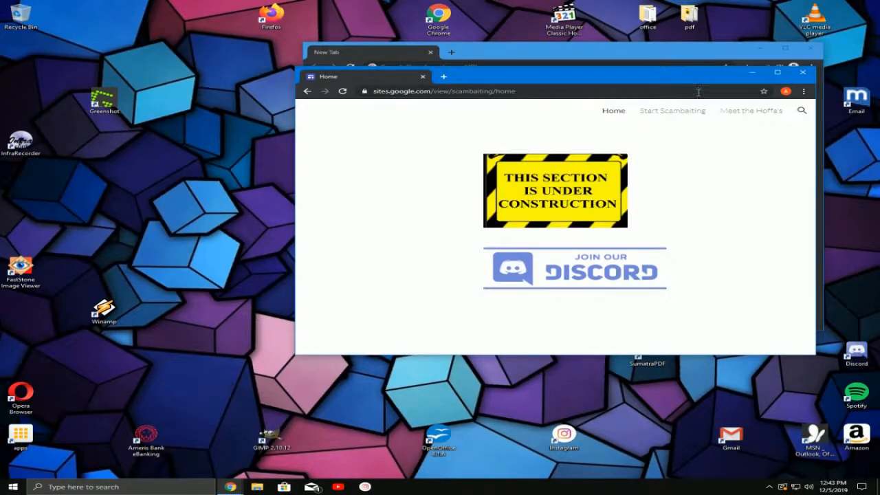
click(671, 110)
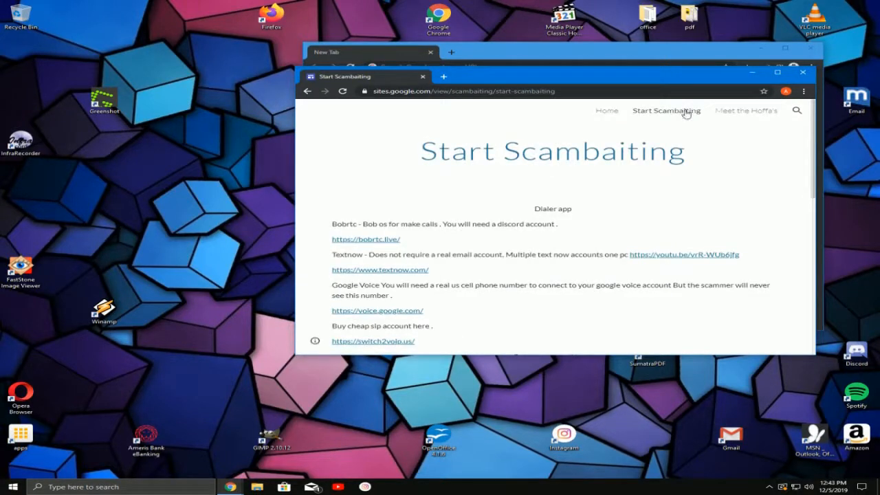
mouse_move(678, 115)
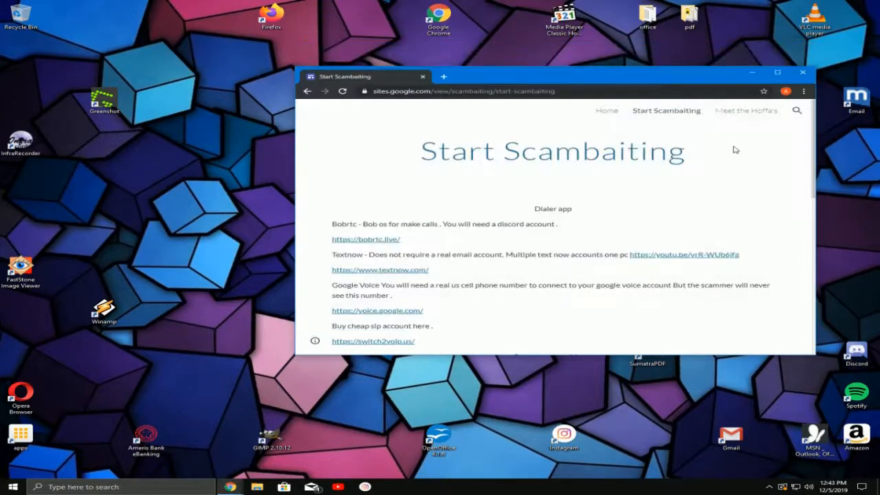
Scroll down and follow the 'Find some Scammers Popups!' button to the fake warning page
scroll(down, 3)
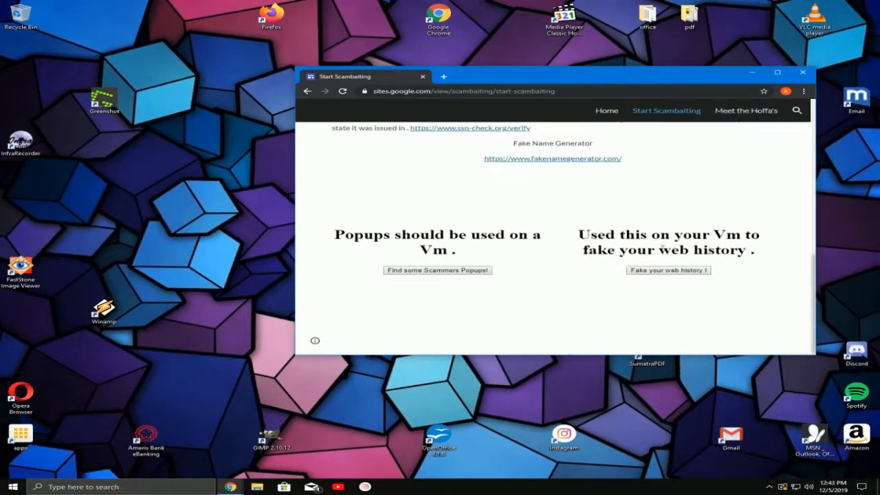
click(667, 269)
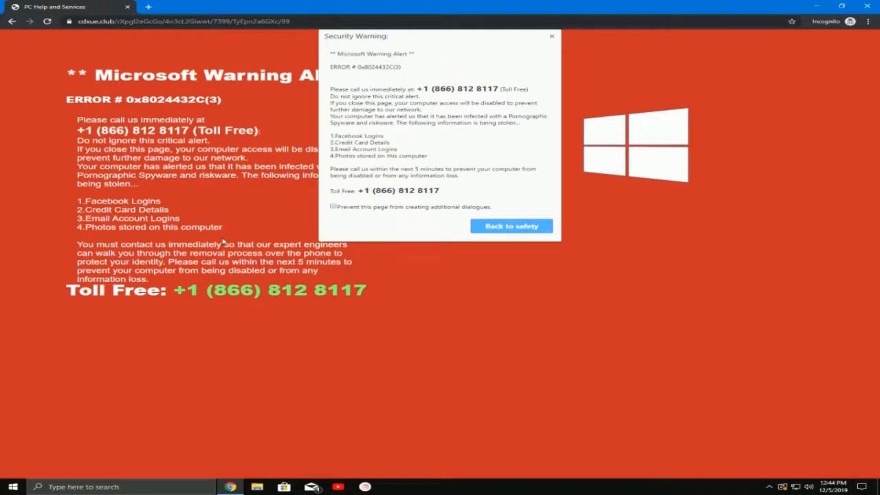
mouse_move(231, 295)
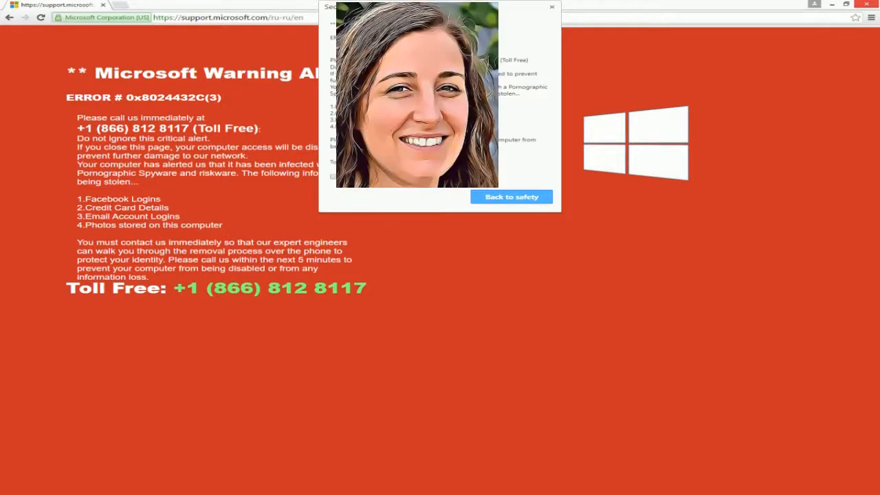
Open the Windows Run dialog with Win+R over the warning page
key(Win+r)
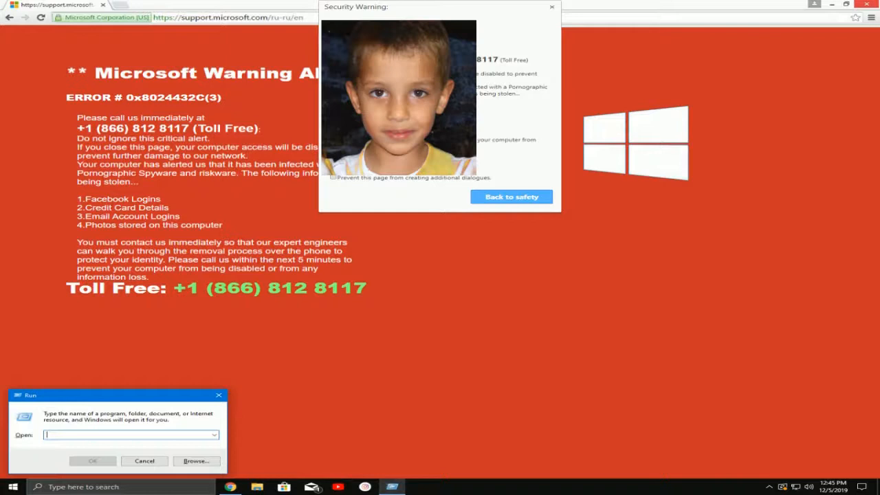
mouse_move(875, 373)
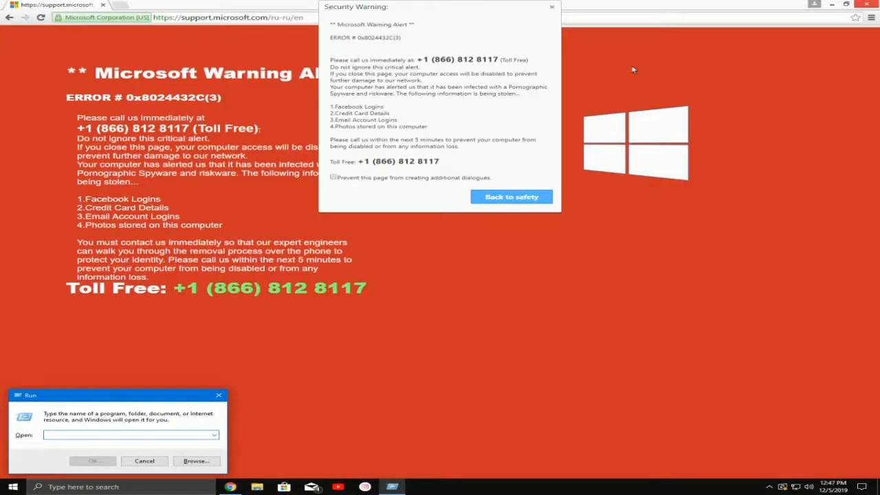
mouse_move(639, 122)
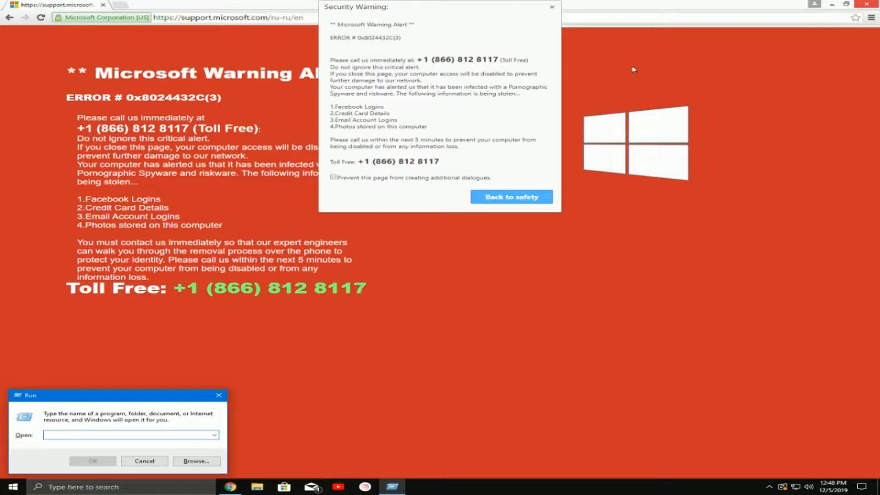
mouse_move(639, 121)
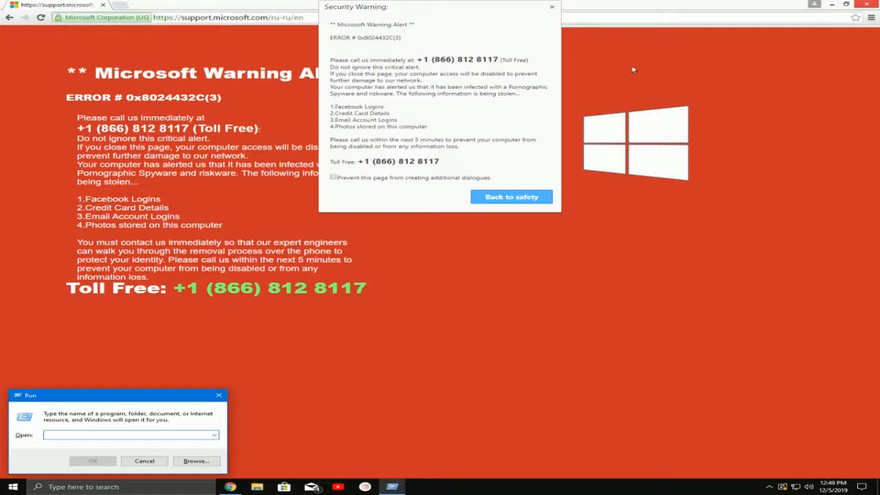
text(www.fastsupport.)
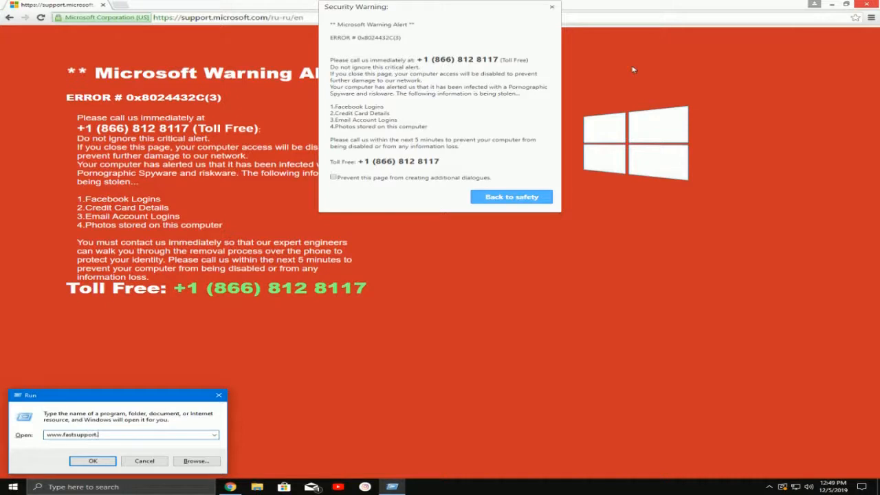
text(com)
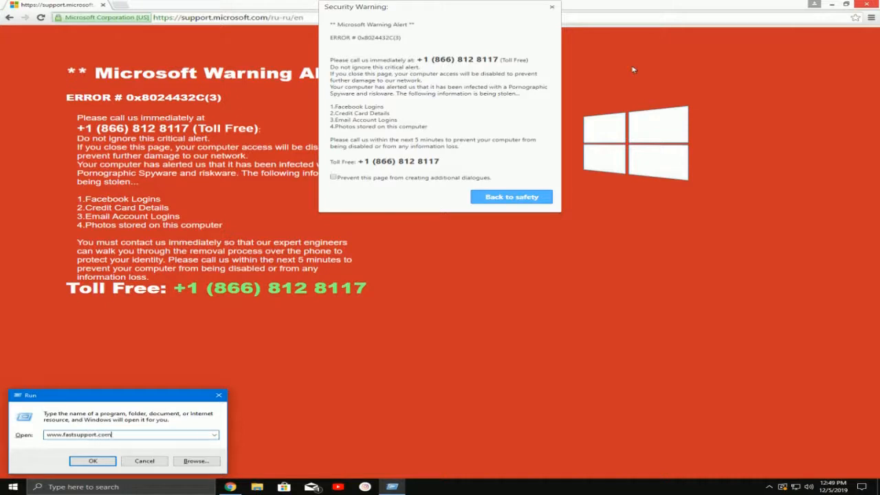
click(92, 461)
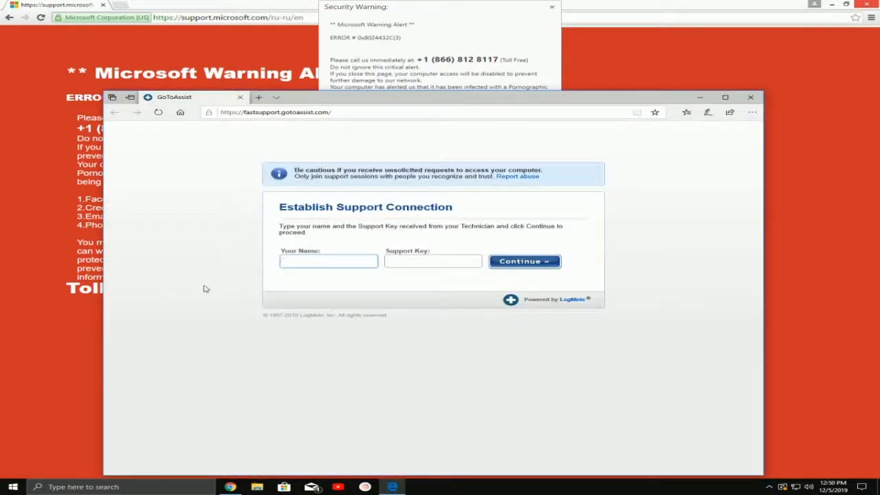
click(328, 262)
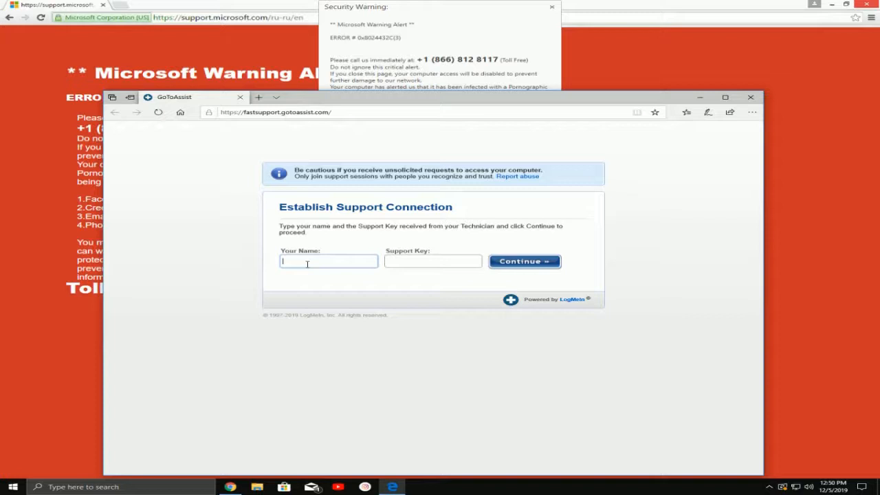
text(Billy)
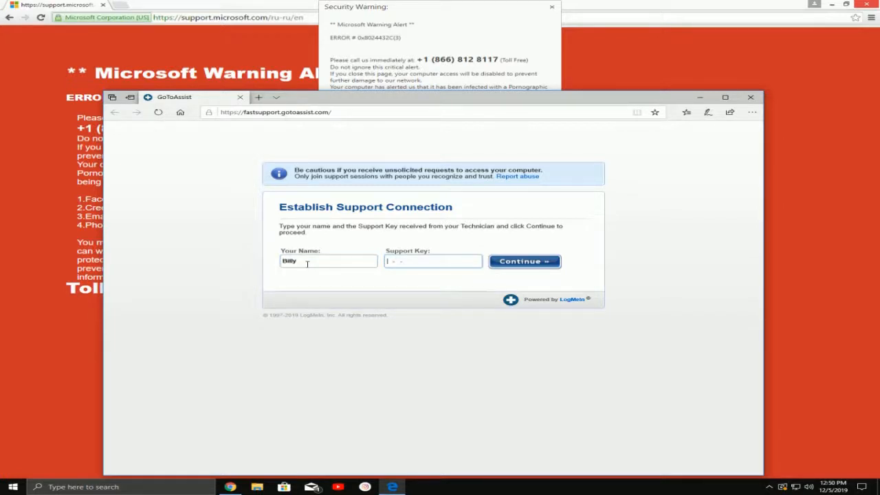
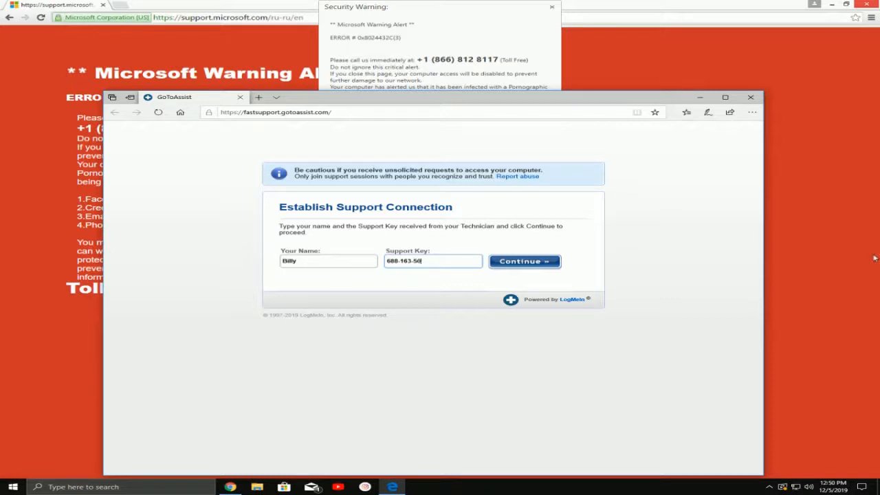
click(524, 261)
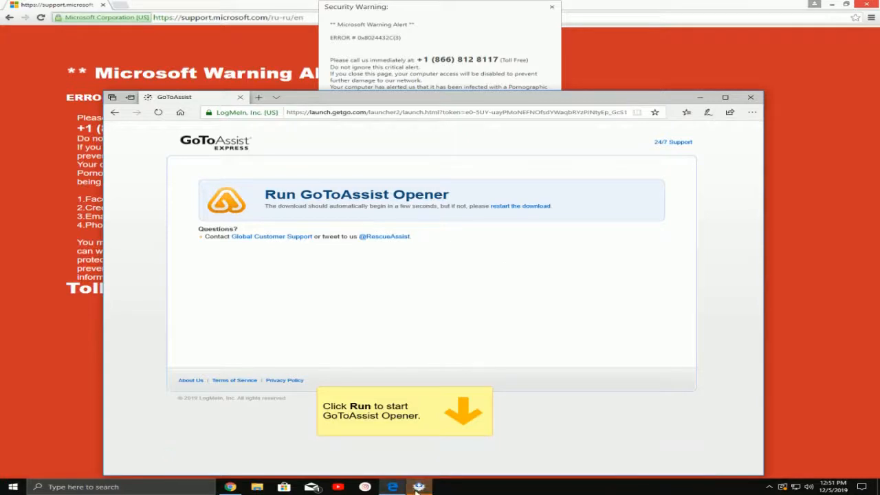
Run the downloaded GoToAssist Opener and approve its permission prompt
click(419, 487)
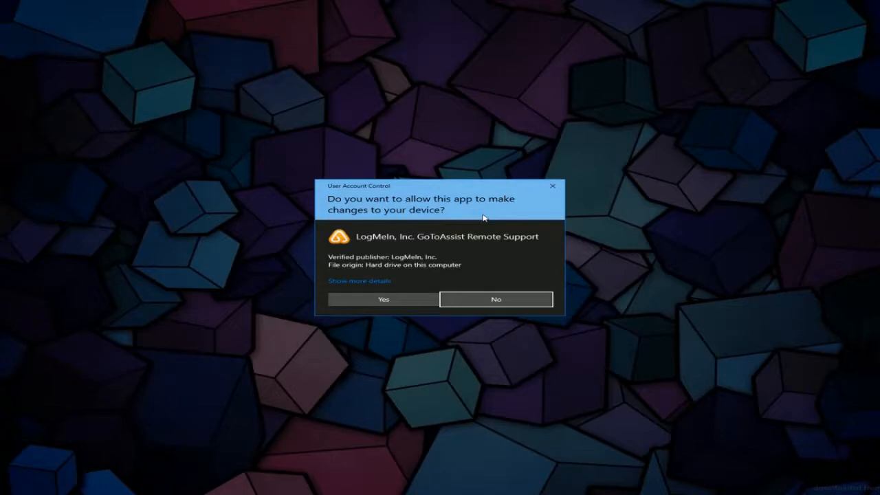
click(383, 299)
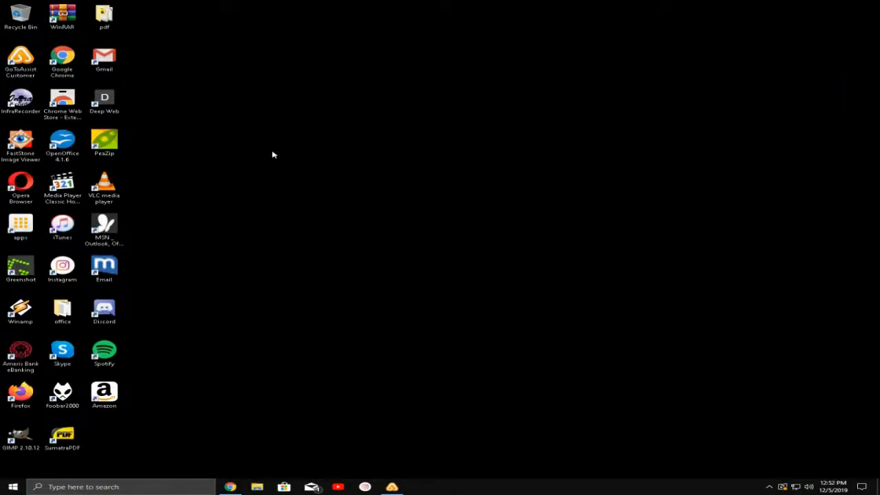
click(256, 487)
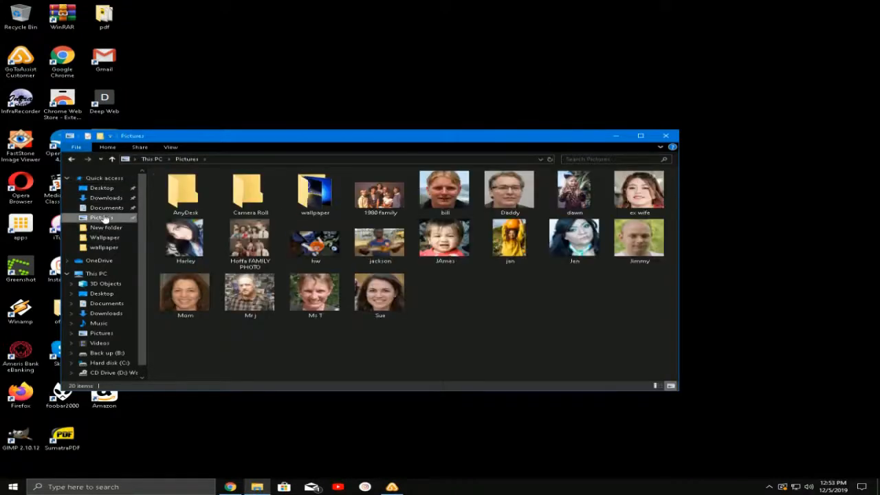
click(99, 342)
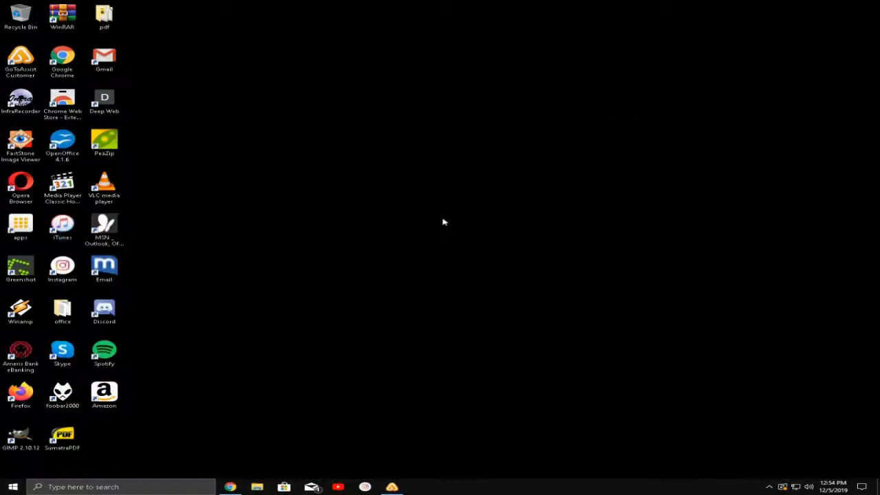
mouse_move(385, 281)
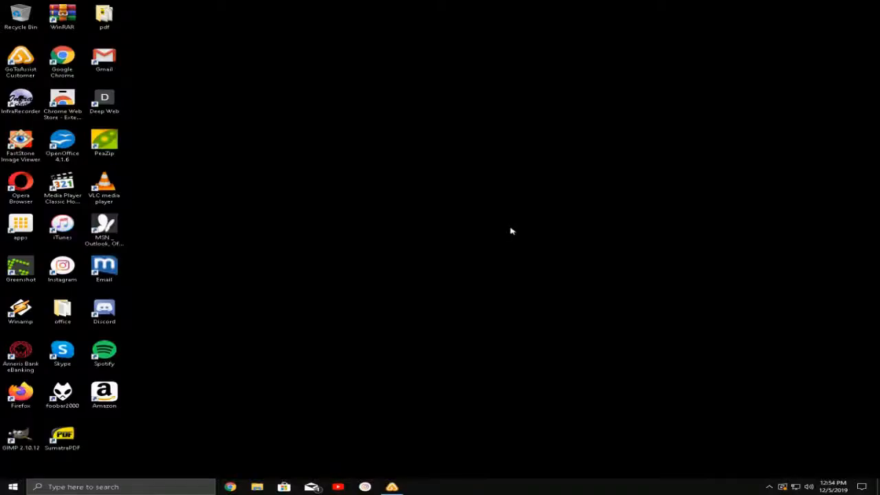
mouse_move(444, 316)
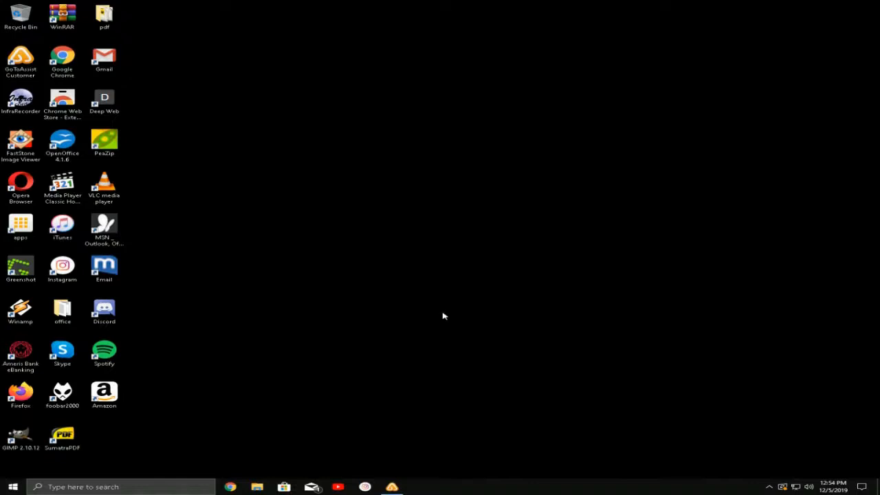
Show hidden tray icons, then search Windows for 'camer'
click(769, 486)
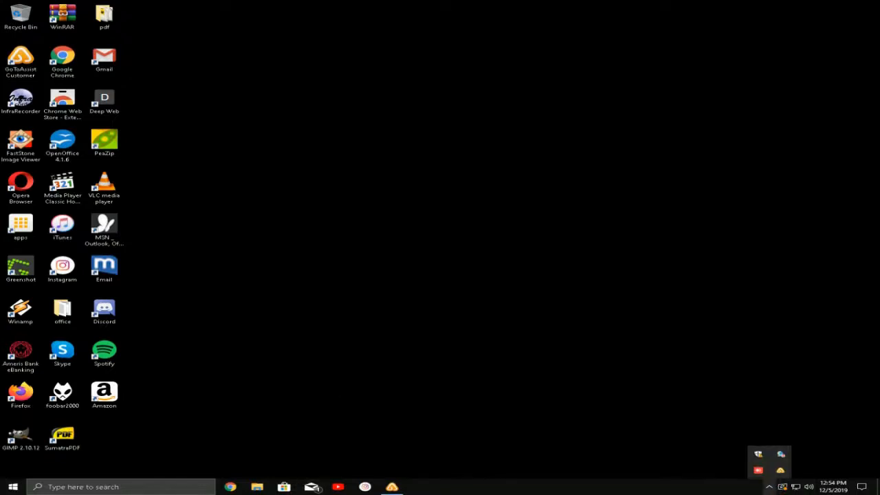
click(121, 487)
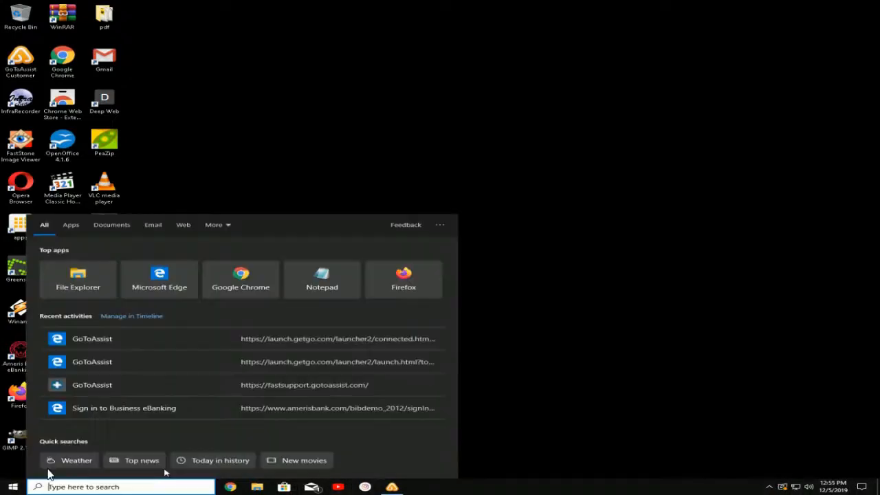
text(camer)
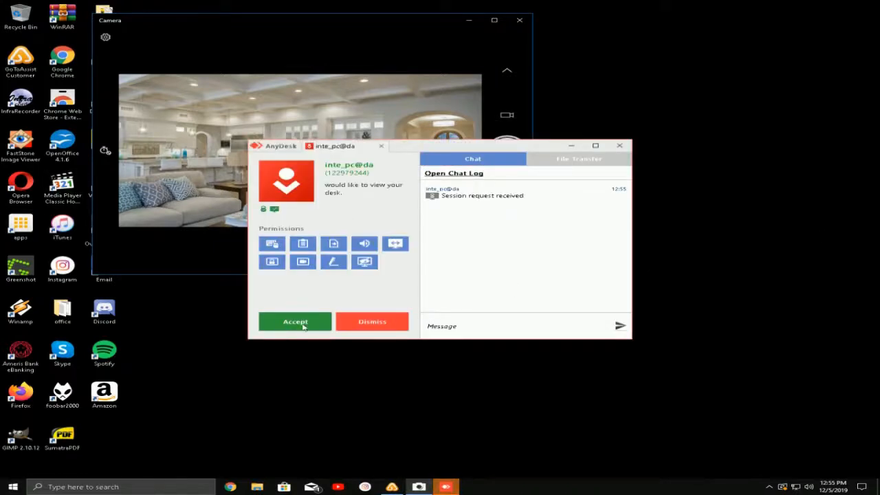
Accept the AnyDesk desk-view request, then choose 'Report abuse' on the ended session
click(295, 321)
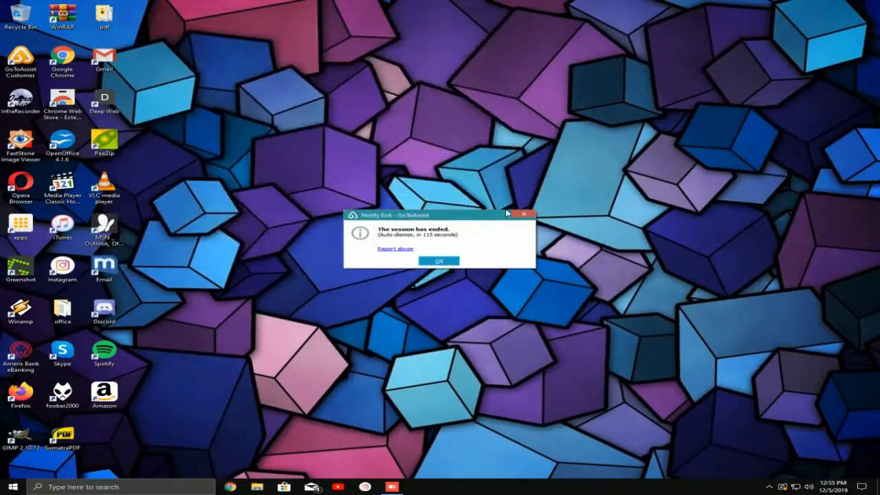
mouse_move(484, 251)
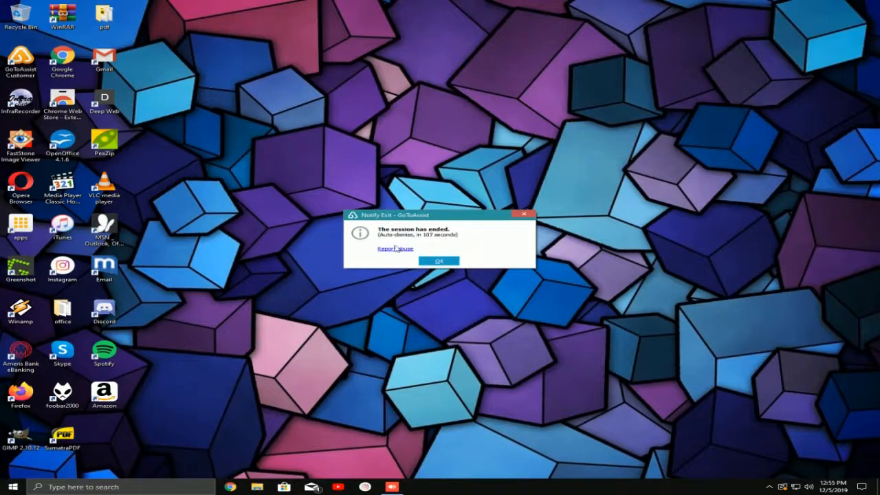
click(395, 248)
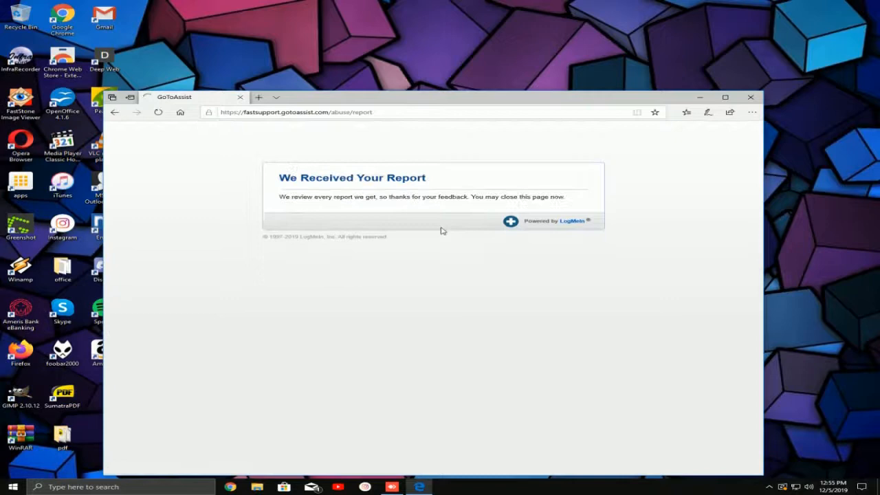
mouse_move(686, 101)
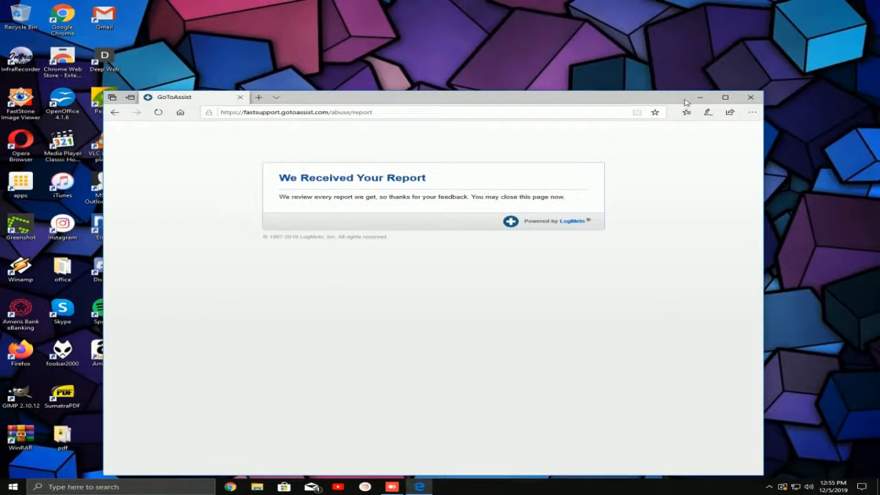
mouse_move(750, 97)
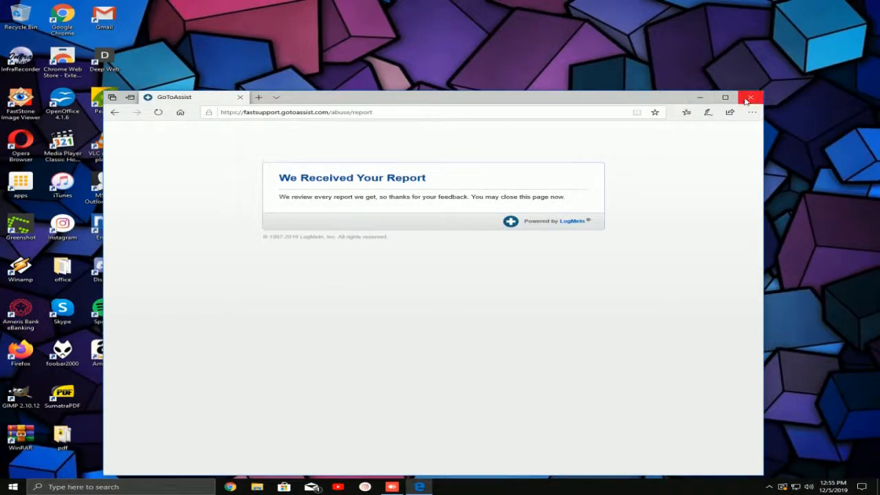
Close the Edge window showing the report confirmation
click(750, 97)
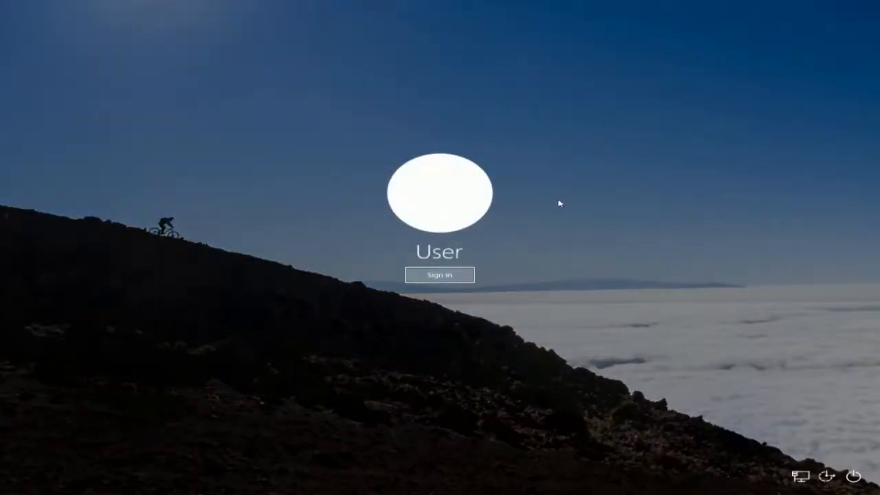
mouse_move(450, 245)
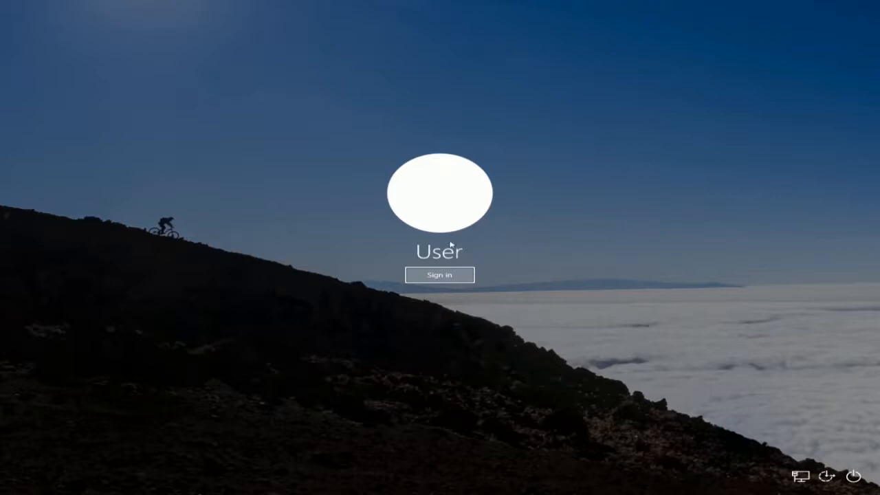
Sign in as User from the Windows lock screen
click(439, 275)
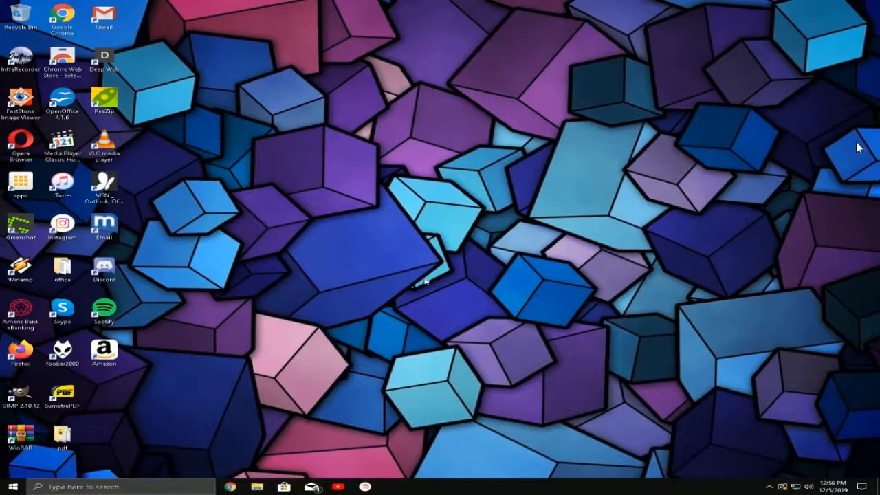
mouse_move(424, 281)
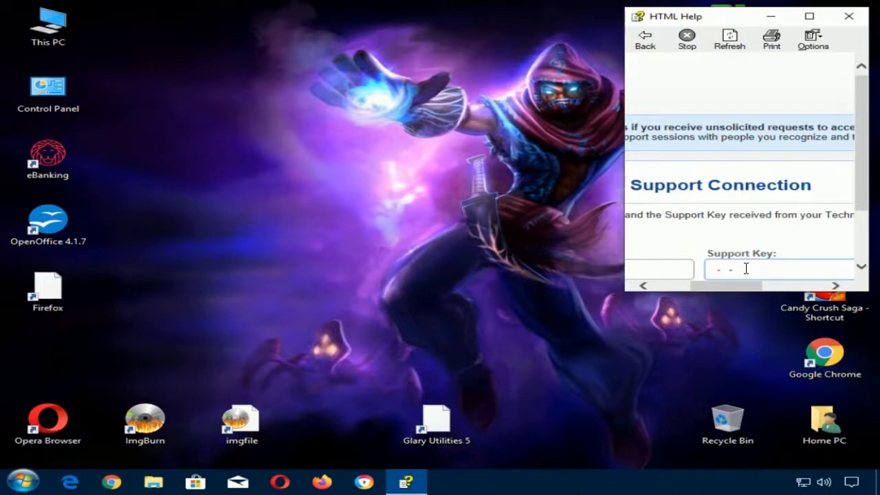
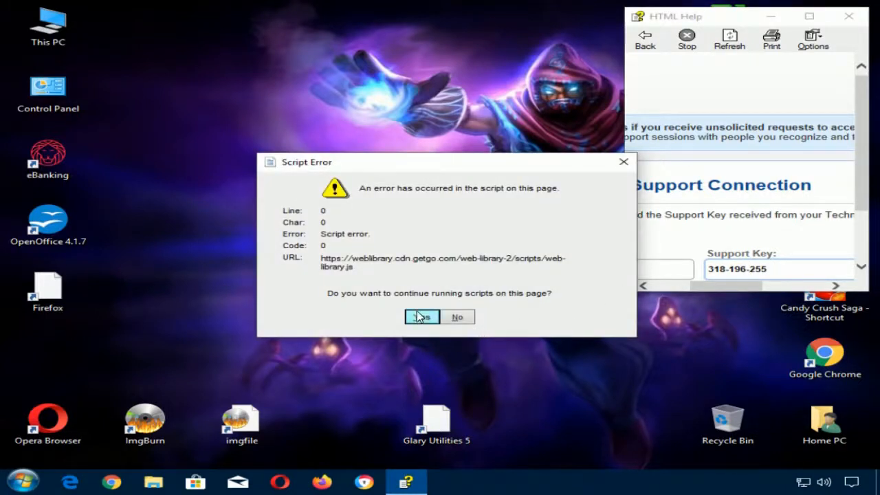
Keep scripts running, run the GoToAssist opener, and approve its User Account Control prompt
click(421, 317)
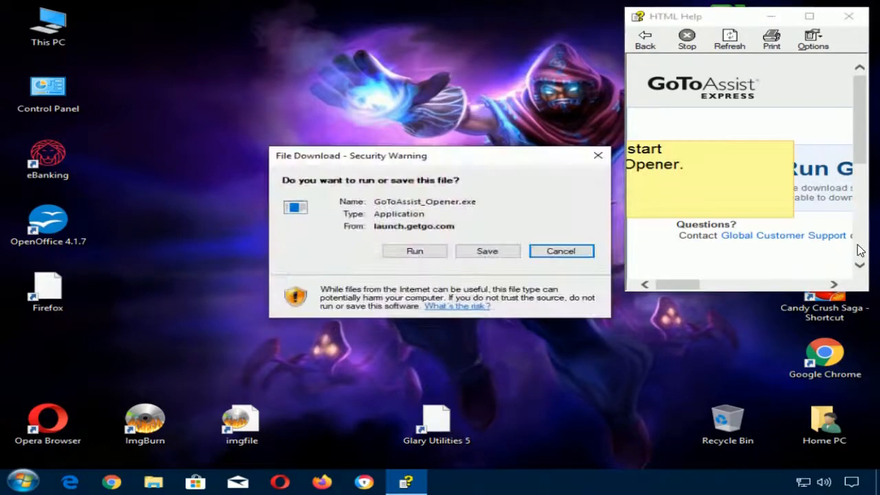
mouse_move(533, 292)
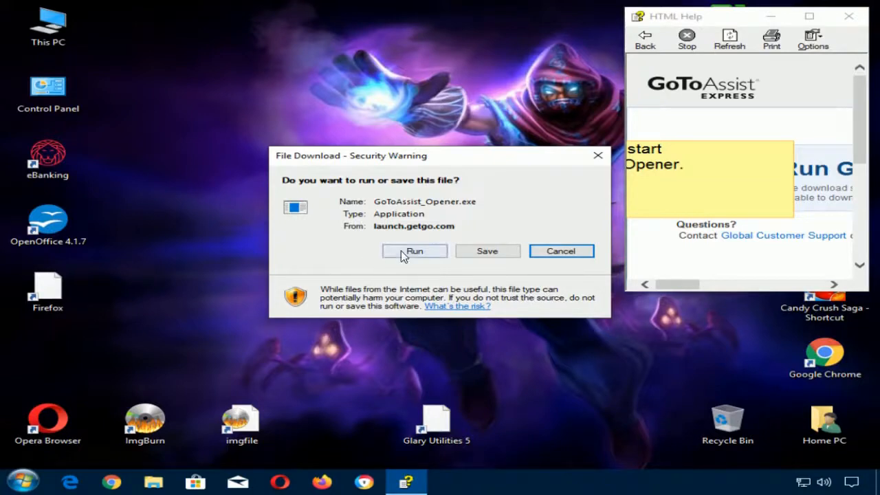
click(414, 250)
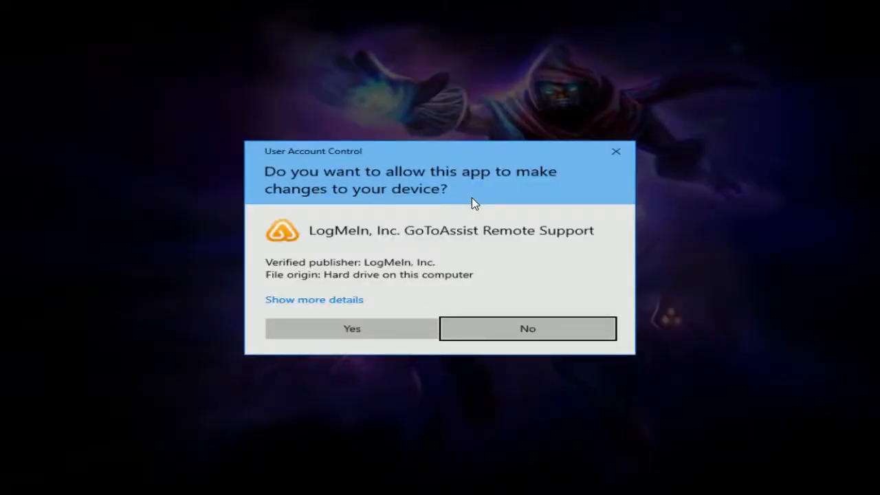
mouse_move(366, 323)
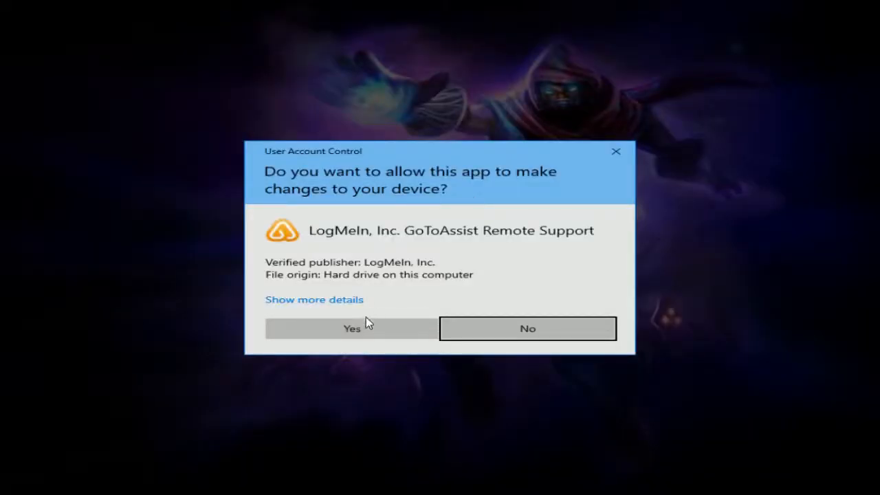
click(351, 328)
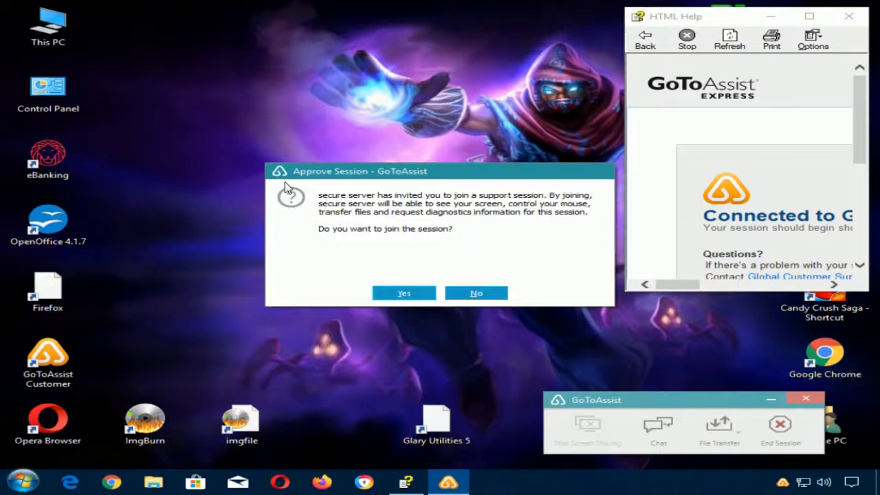
mouse_move(395, 271)
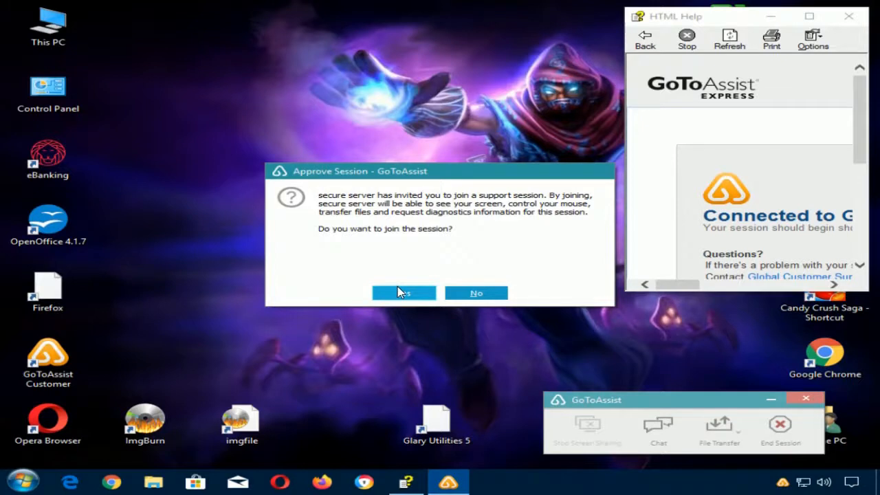
Agree to join the support session and close the GoToAssist help window
click(403, 293)
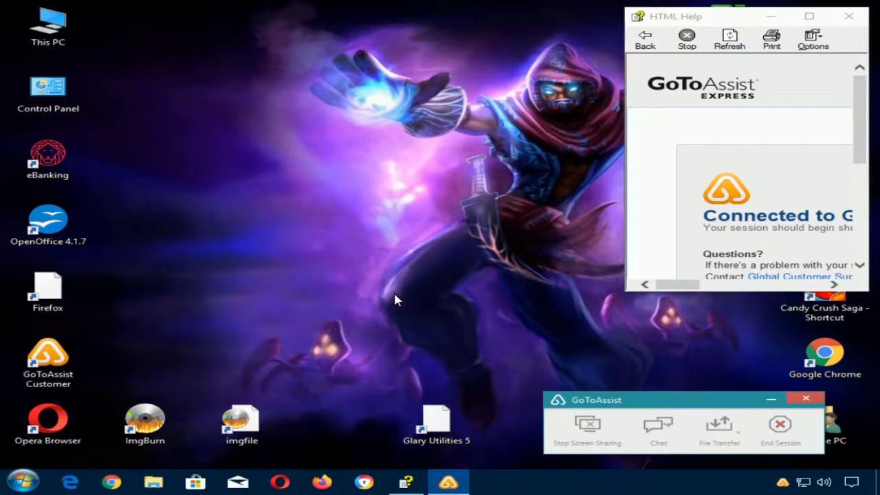
mouse_move(849, 16)
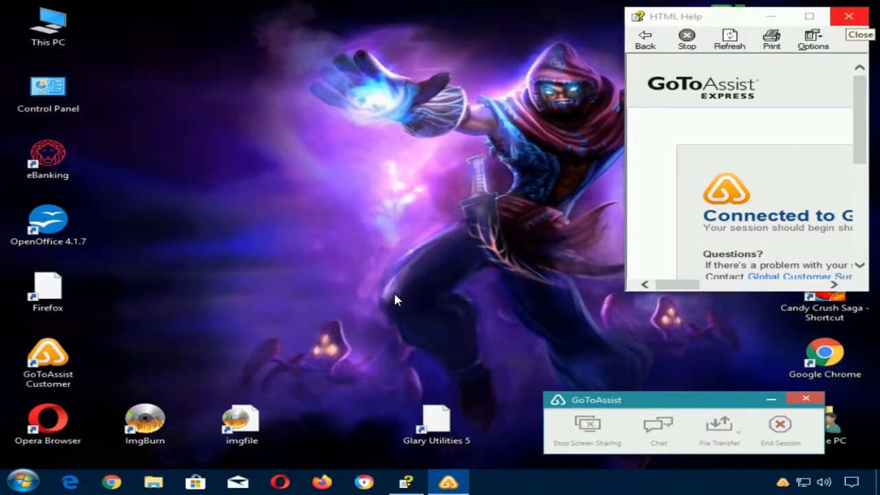
click(849, 16)
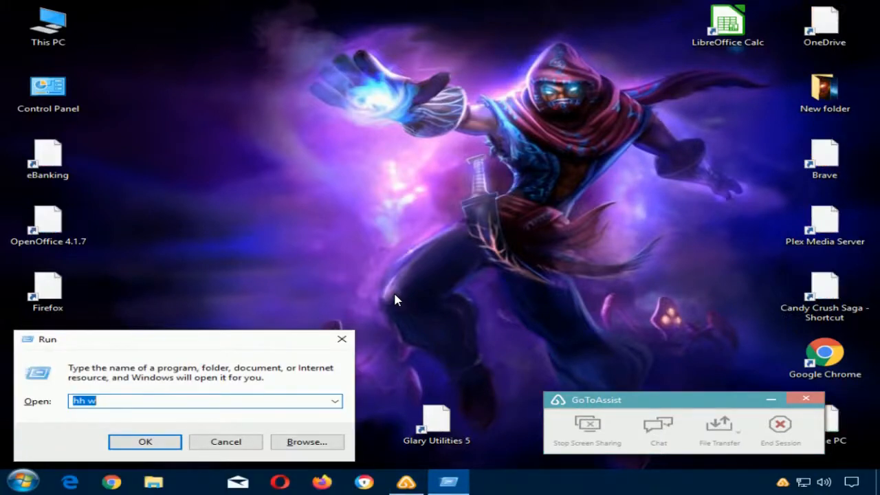
Show Task Manager's Services tab and select the Enterprise App Management service
text(exlore)
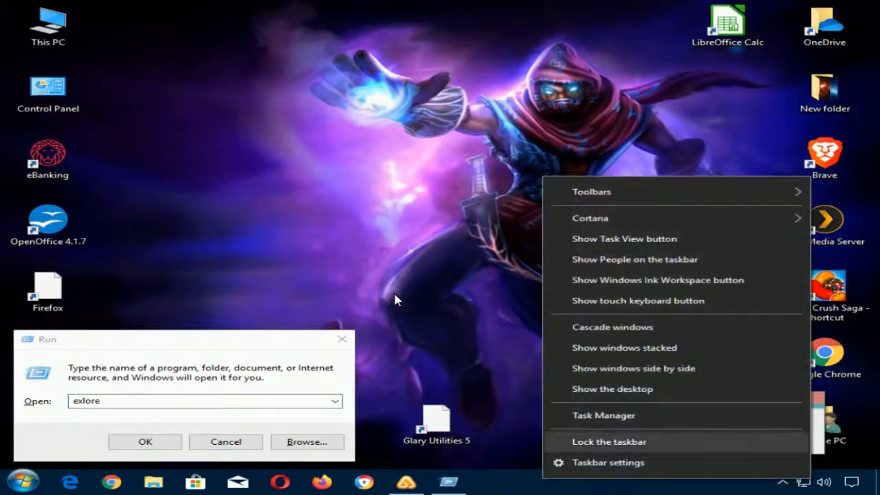
click(604, 415)
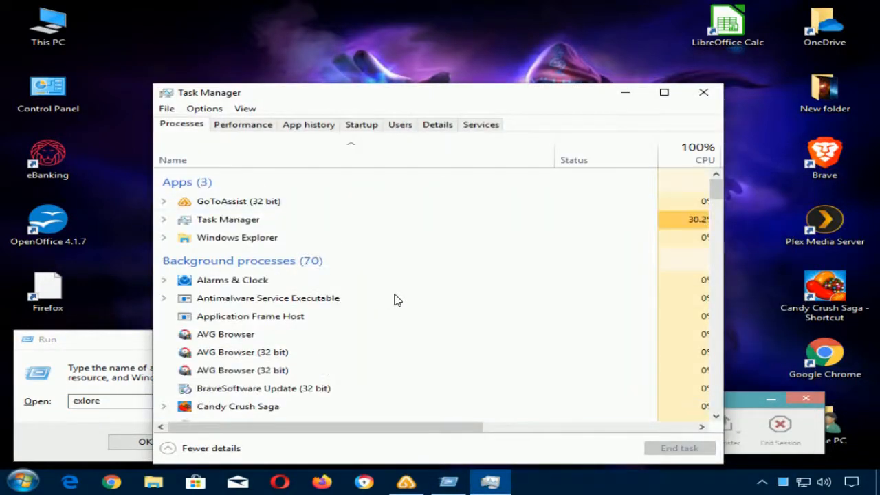
click(481, 125)
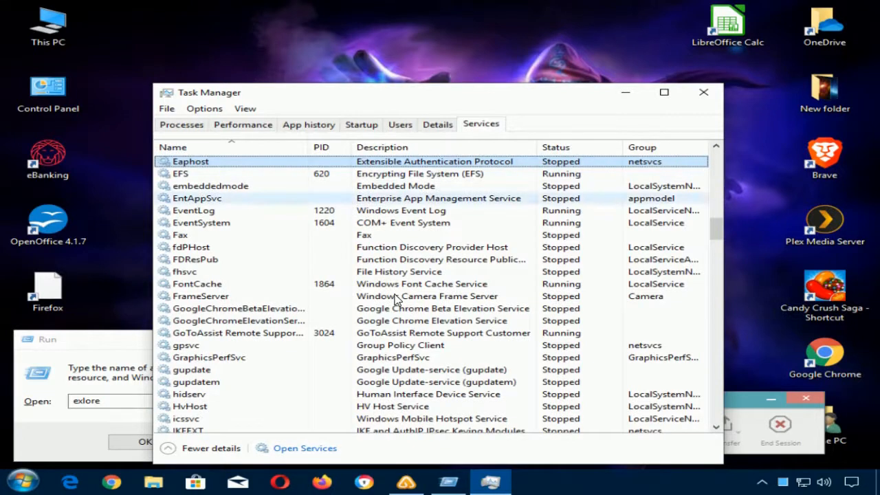
click(237, 308)
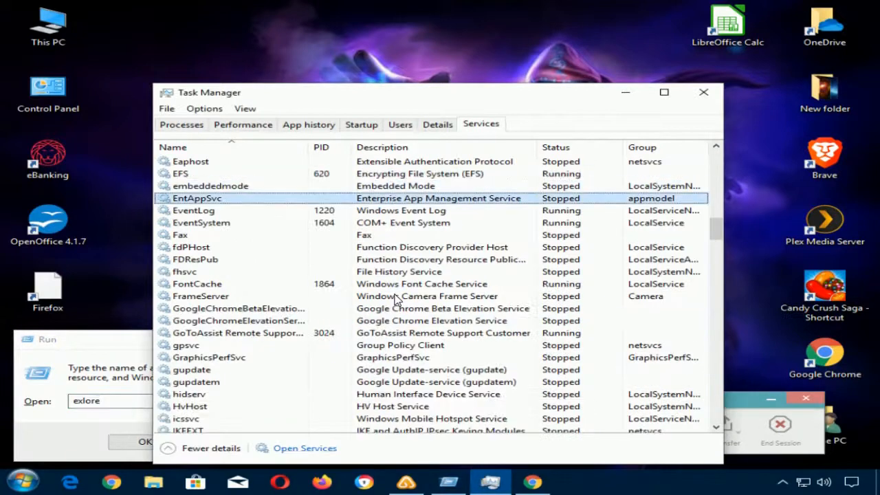
End explorer.exe from the Details tab, then close and reopen Task Manager
click(437, 124)
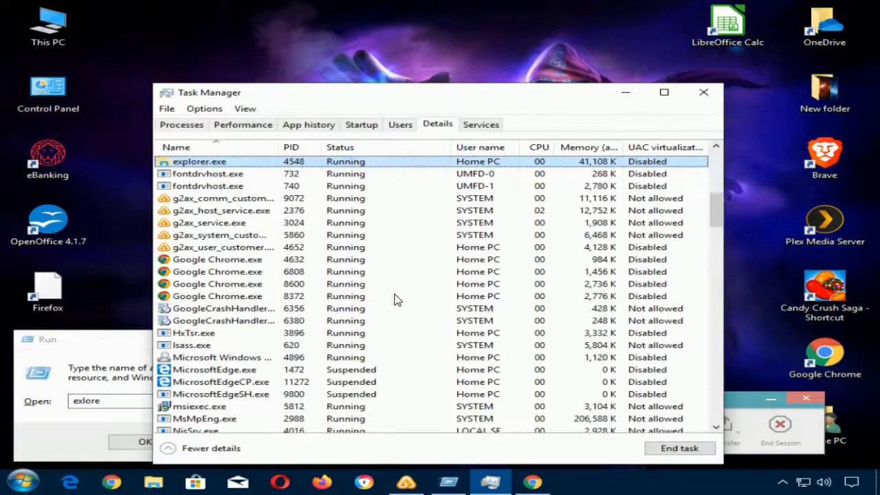
click(679, 447)
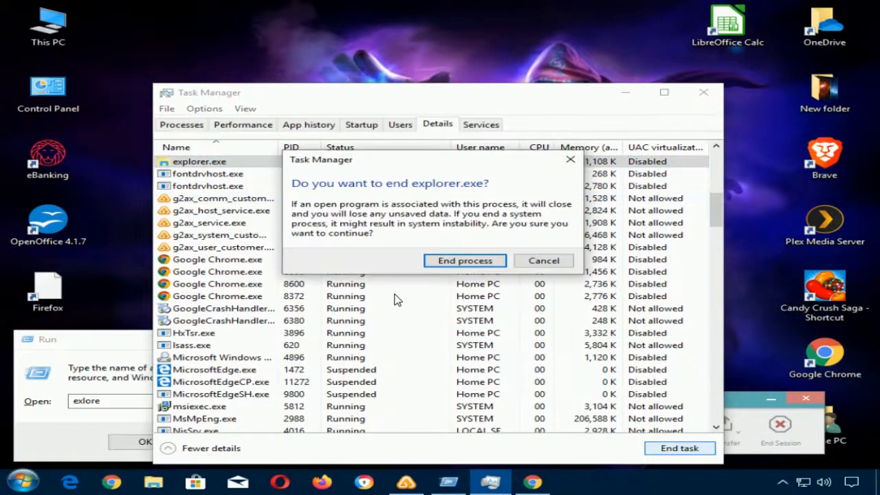
click(464, 260)
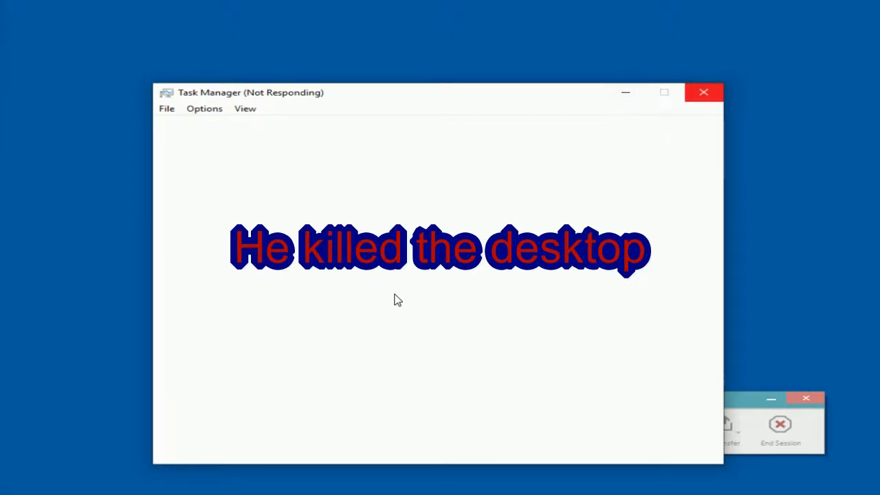
click(703, 93)
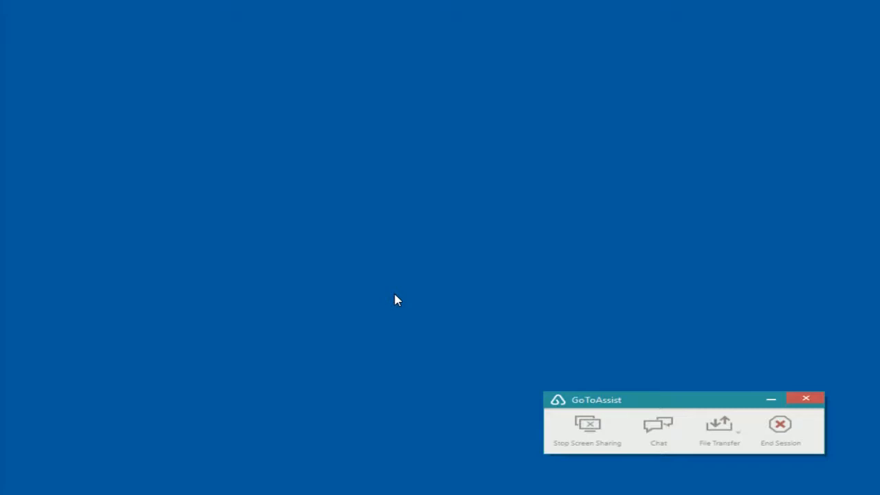
key(Ctrl+Alt+Delete)
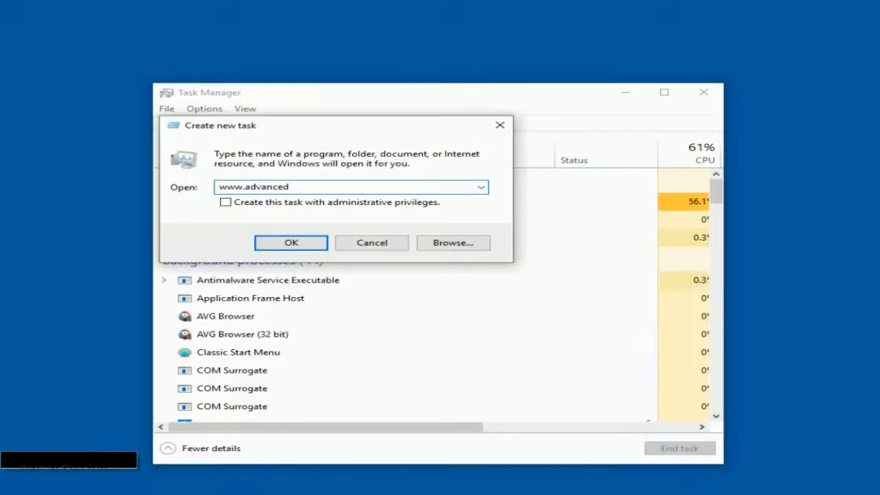
text(identitypro)
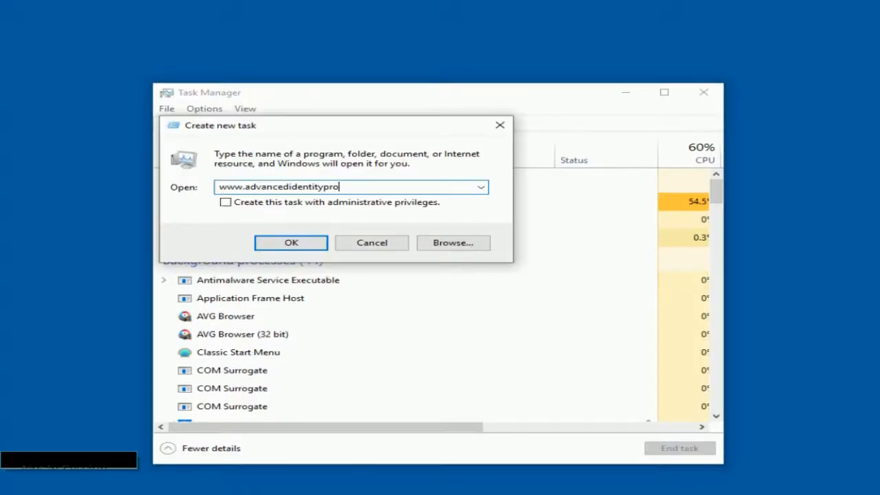
text(tector.com)
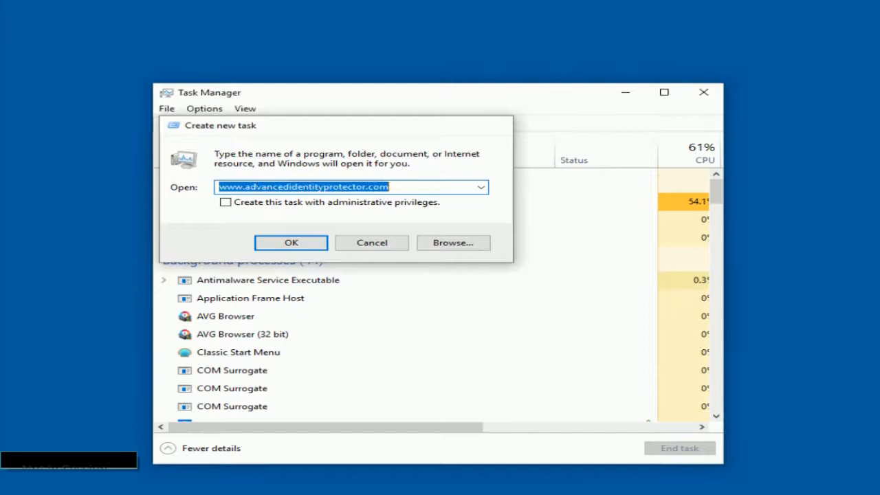
click(291, 242)
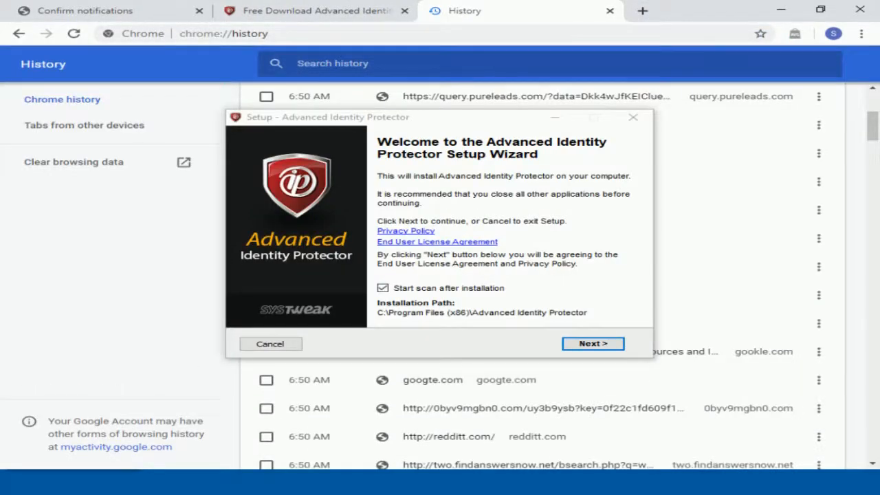
click(592, 343)
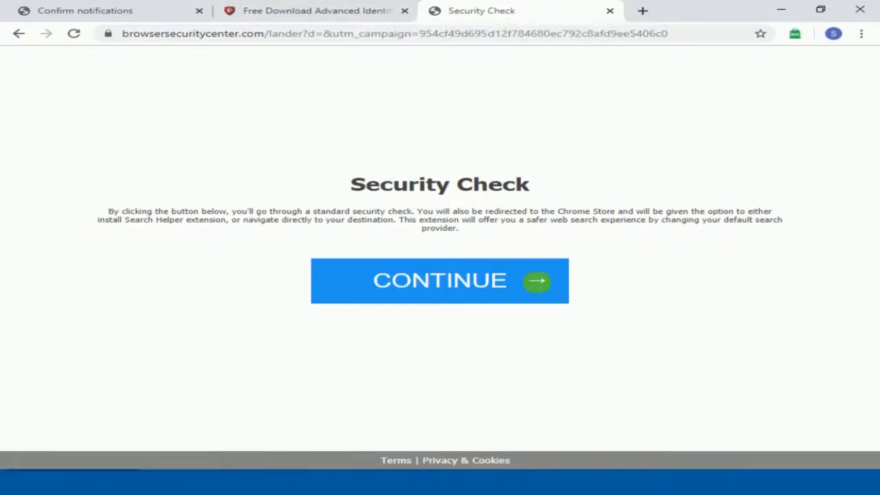
Continue past the Security Check page and switch to the Advanced Identity Protector download tab
click(439, 281)
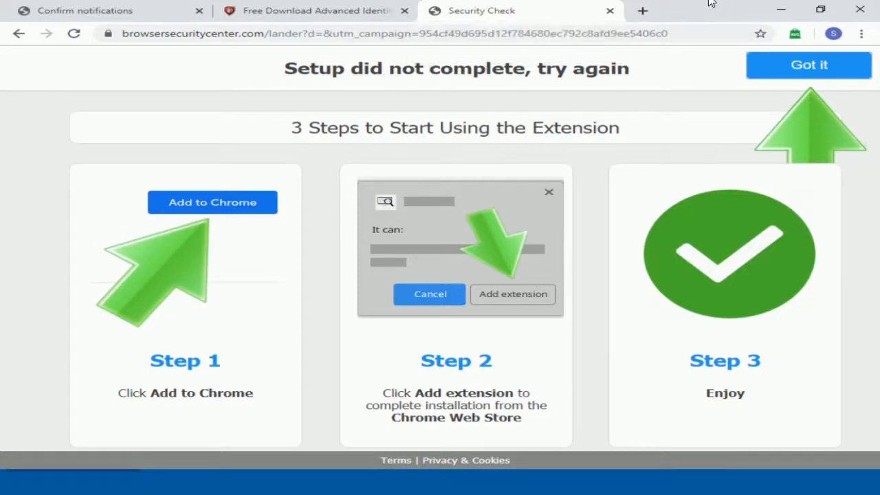
click(309, 11)
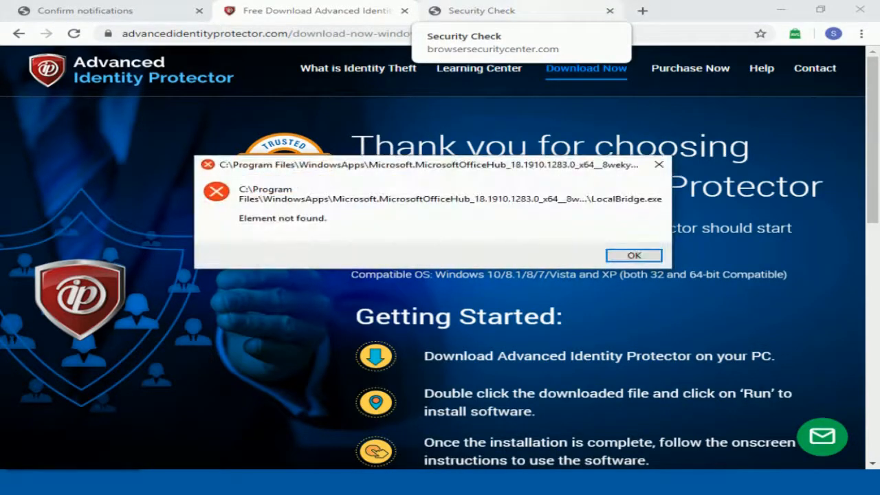
Dismiss the Element not found error and restart the Advanced Identity Protector download
click(633, 255)
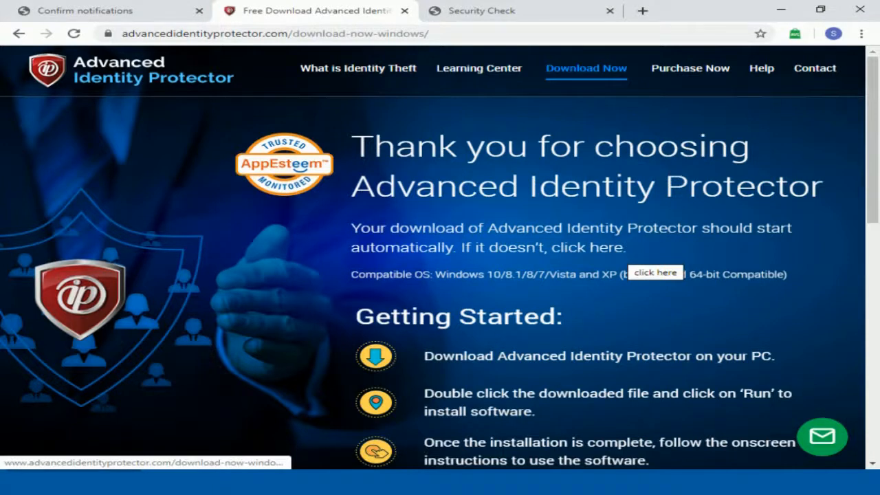
click(654, 272)
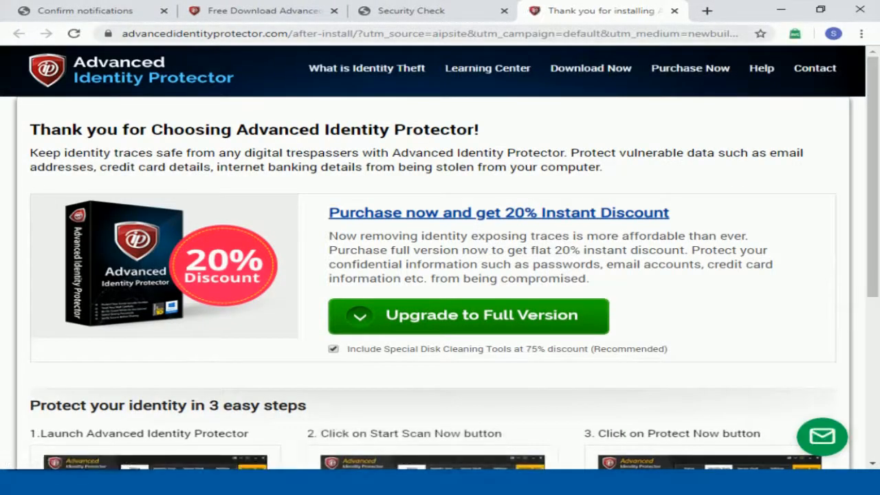
mouse_move(602, 11)
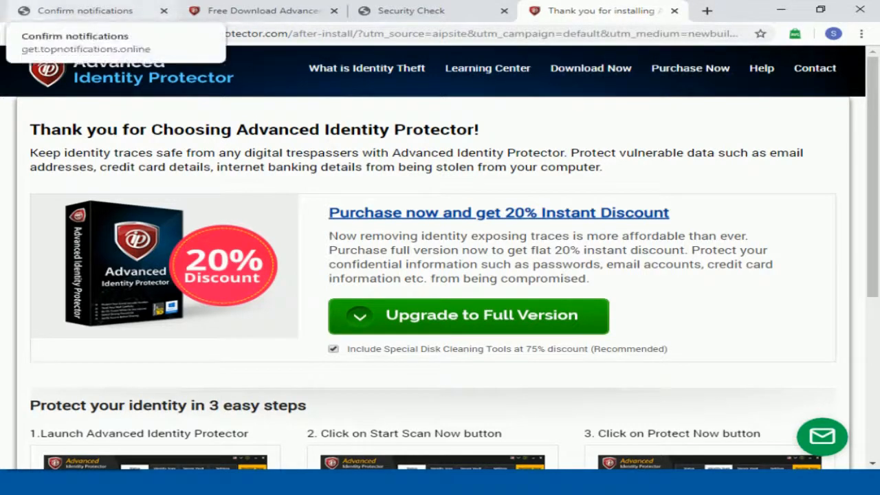
Reopen Task Manager via Ctrl+Alt+Delete and rerun the advancedidentityprotector.com task, dismissing the error
key(Ctrl+Alt+Delete)
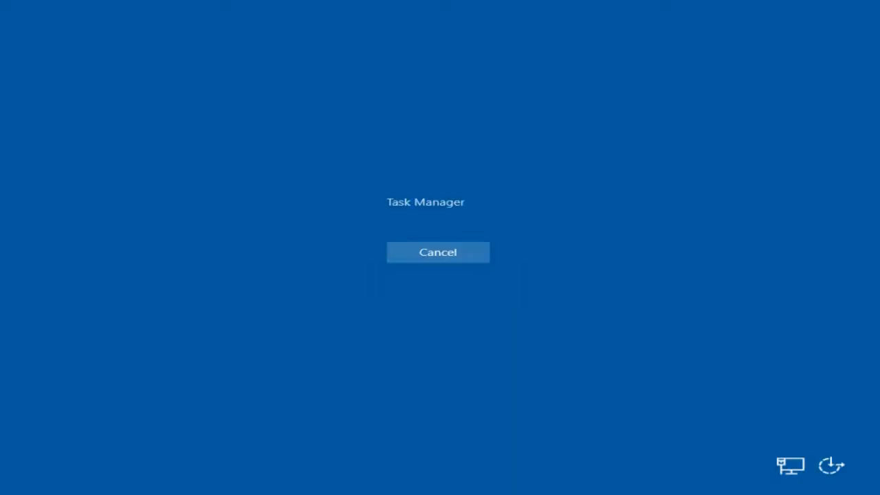
click(425, 202)
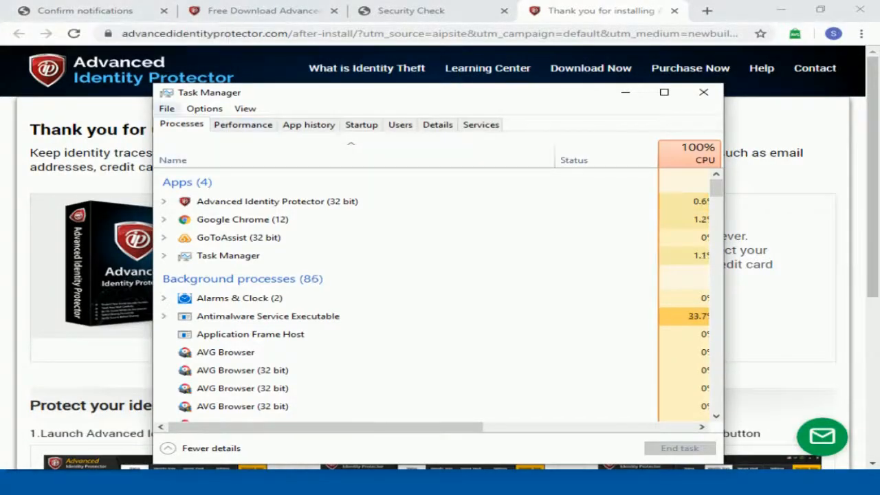
click(167, 108)
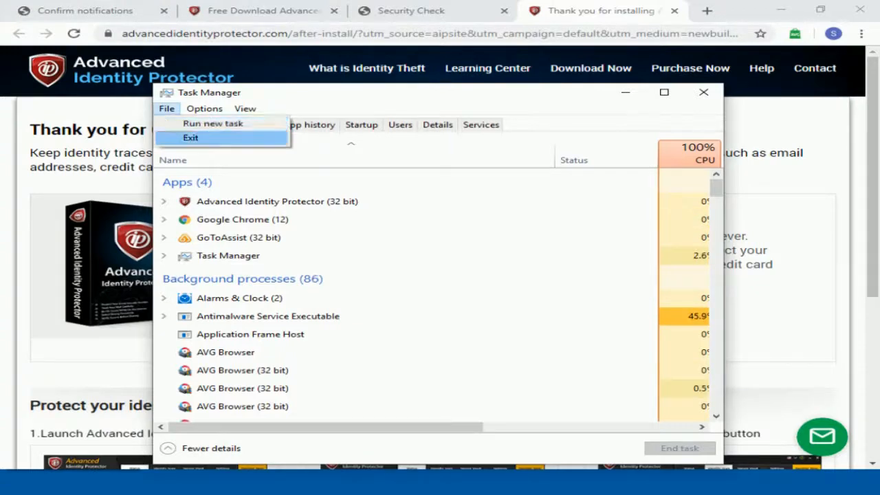
click(213, 123)
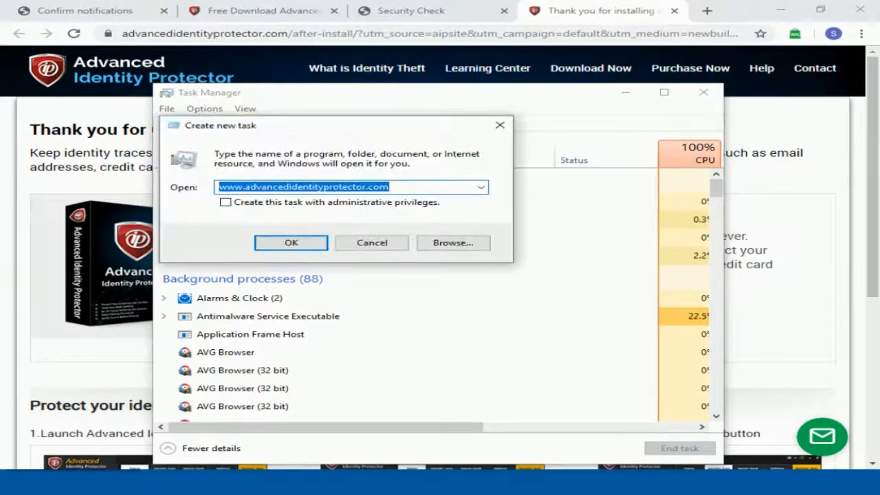
click(291, 243)
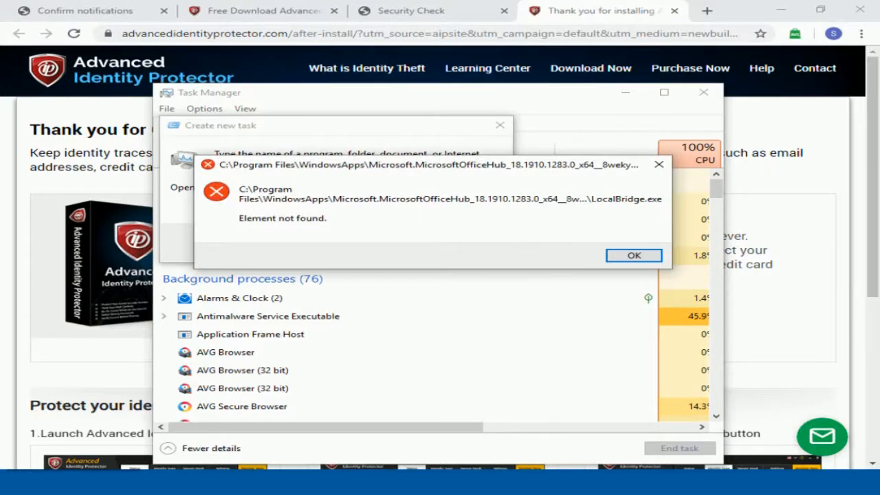
click(633, 255)
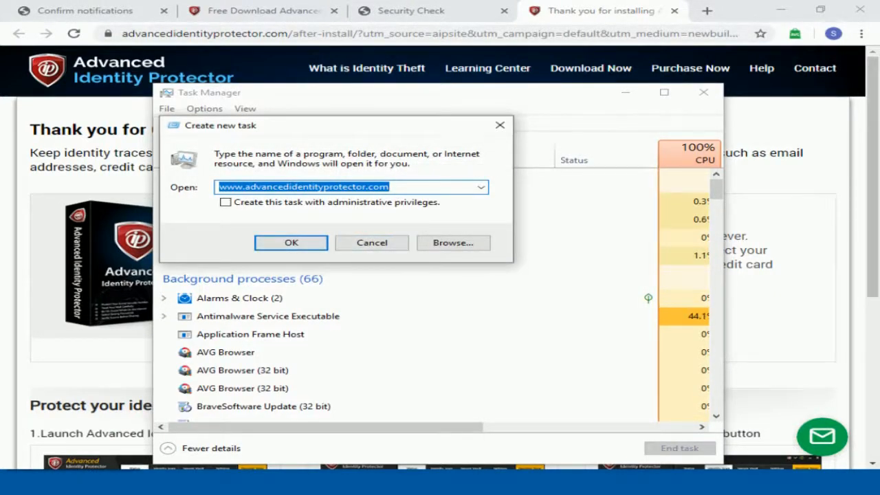
click(452, 242)
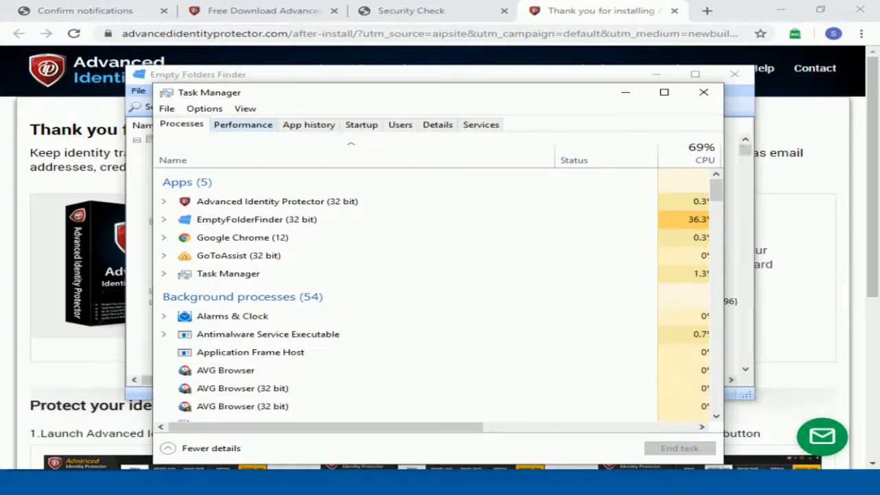
click(243, 124)
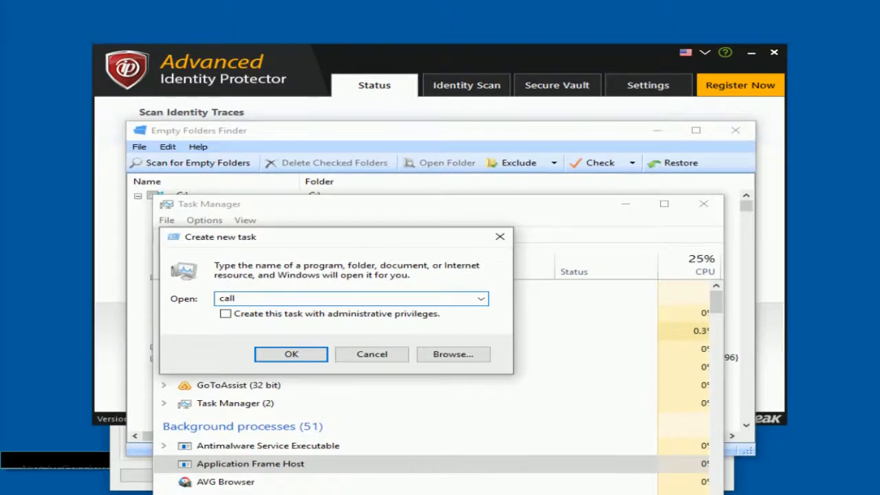
Try running notepad as a new task twice, dismissing each not-found error
text(me ba)
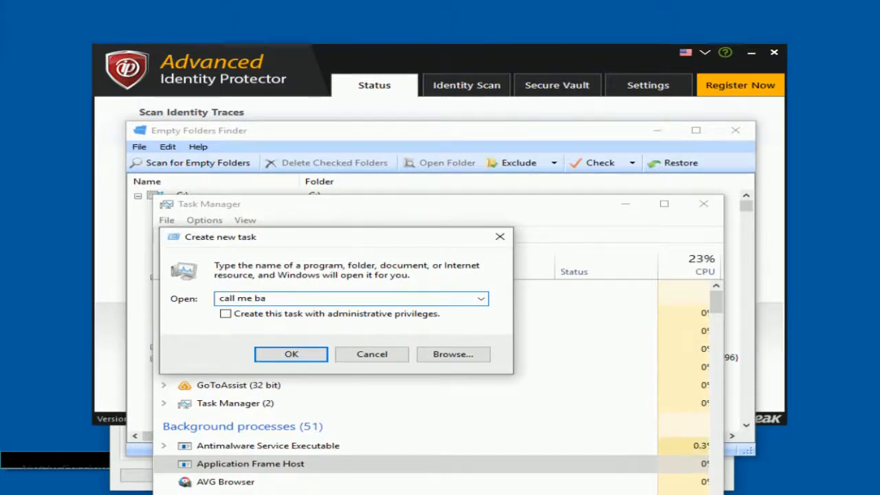
click(291, 354)
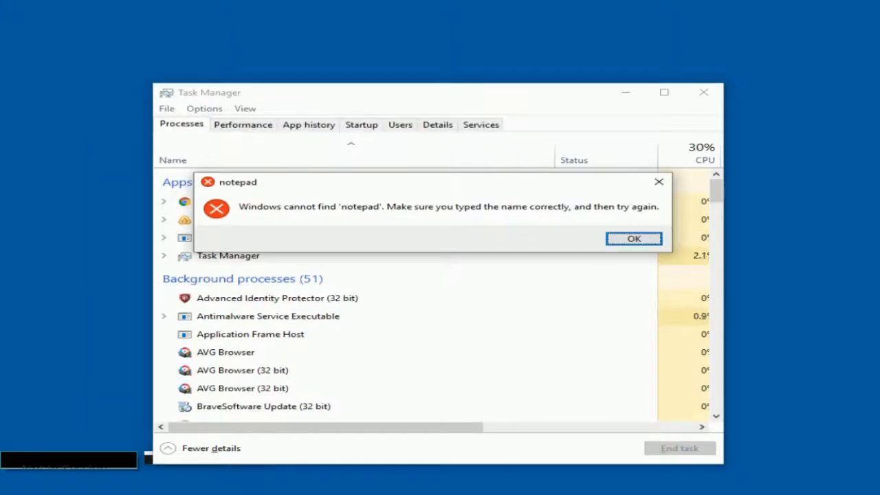
click(633, 238)
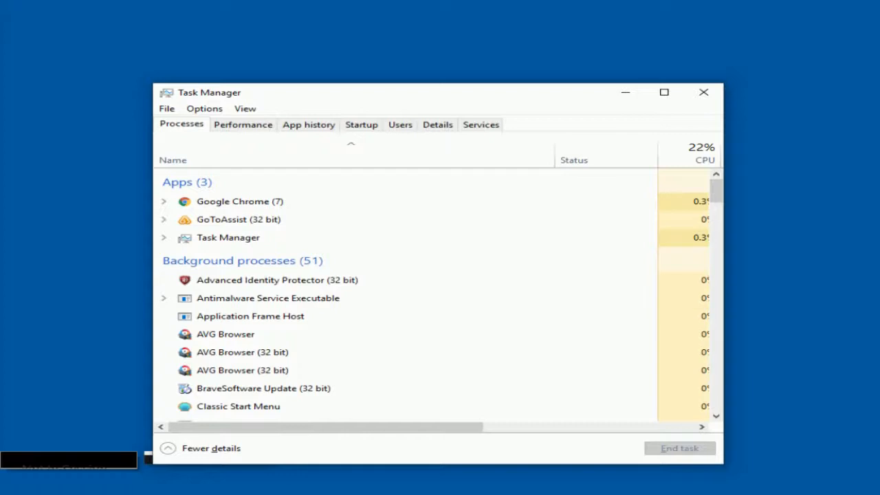
click(166, 108)
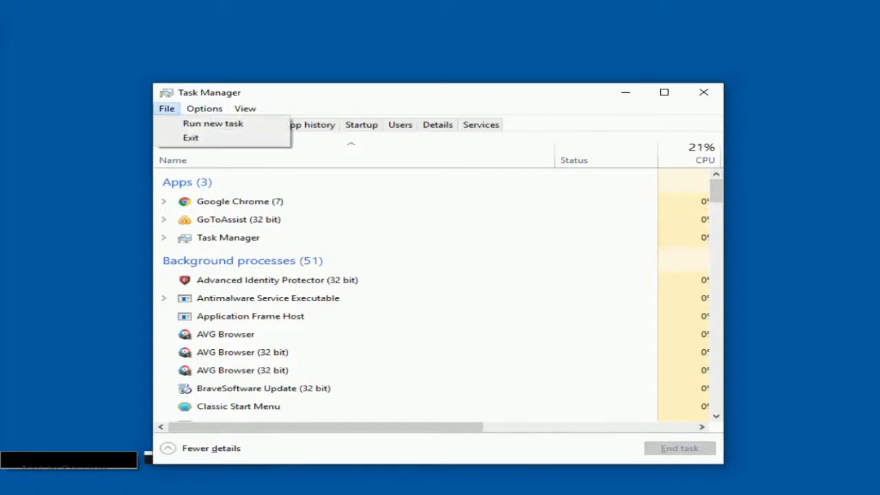
click(213, 123)
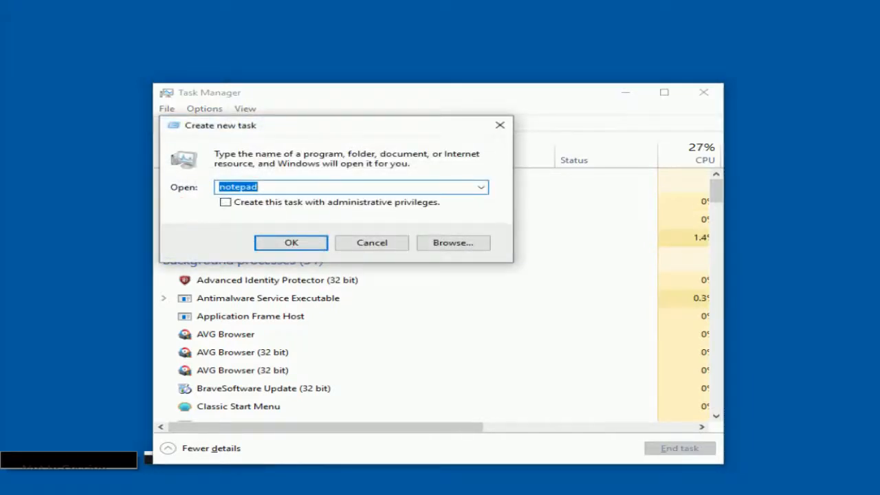
click(291, 242)
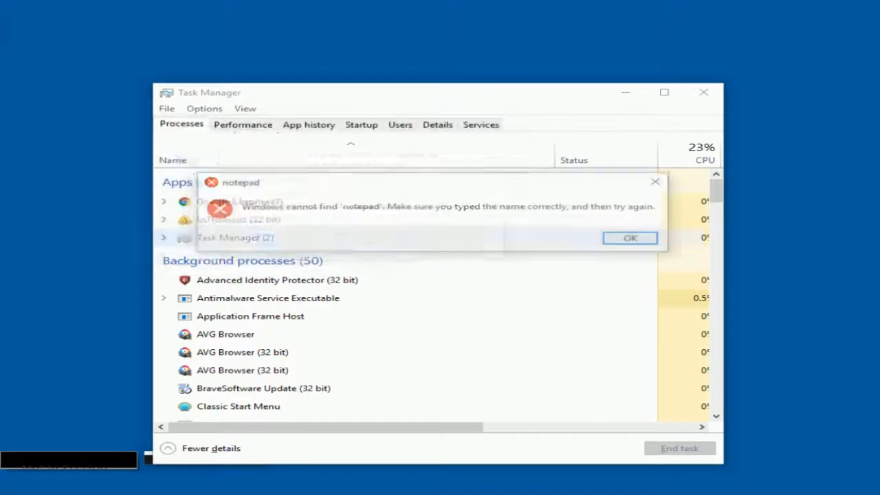
click(630, 238)
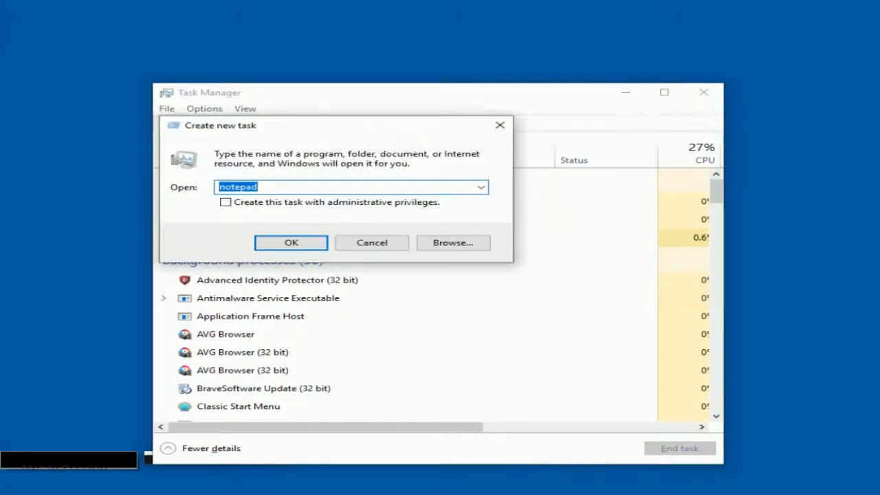
click(291, 242)
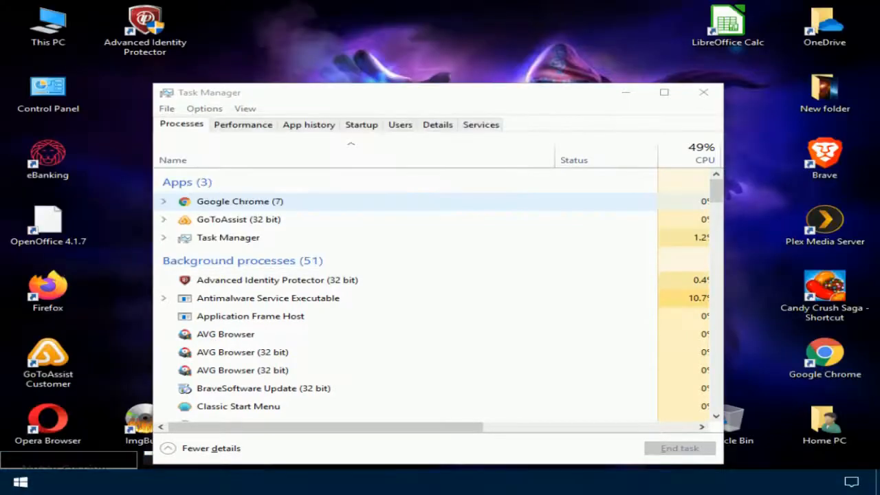
Close Task Manager and run msinfo32 from the Run dialog
click(704, 92)
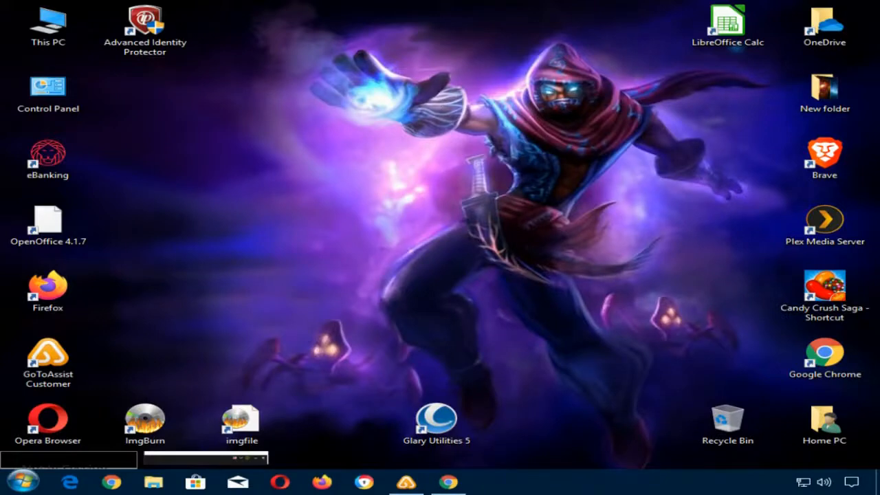
text(msinfo)
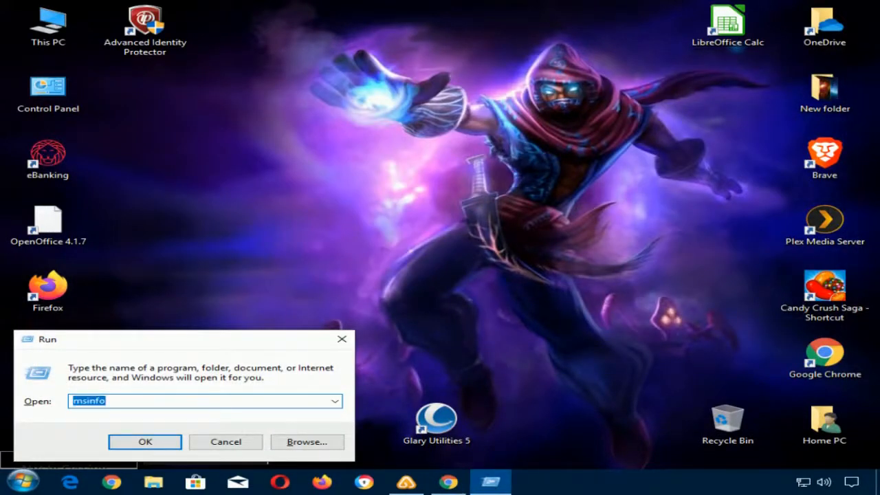
text(32)
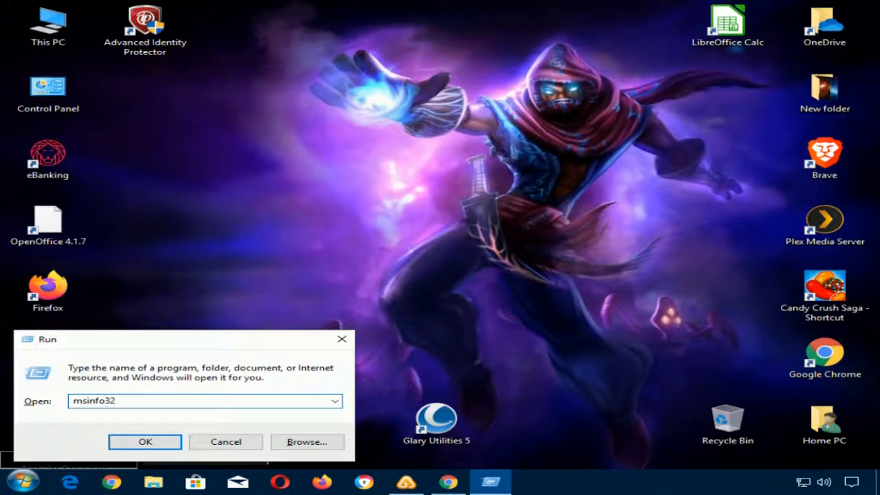
click(145, 442)
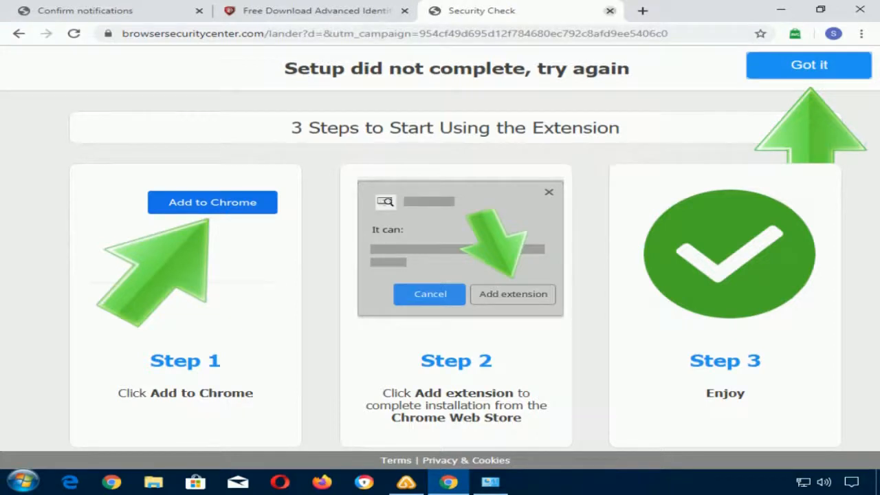
Bring the Control Panel System page in front of Chrome using its taskbar button
click(609, 11)
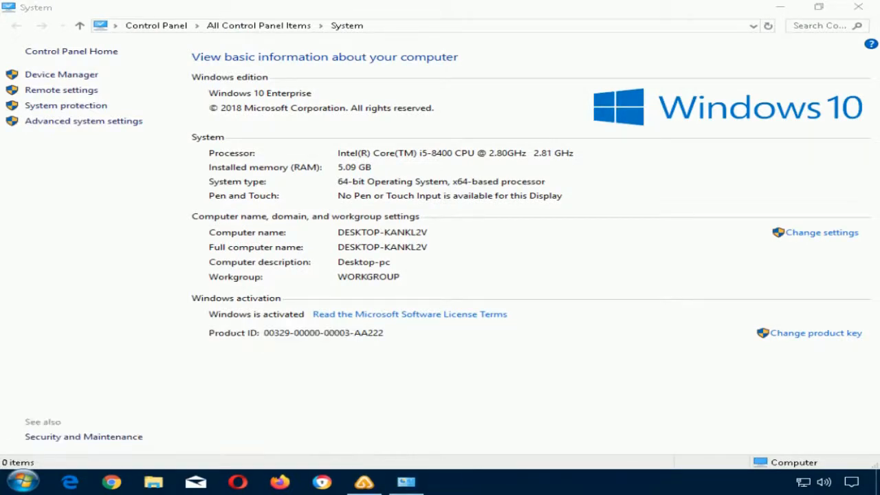
Browse installed programs, selecting Greenshot, Security Task Manager and LibreOffice, then return to System
click(11, 481)
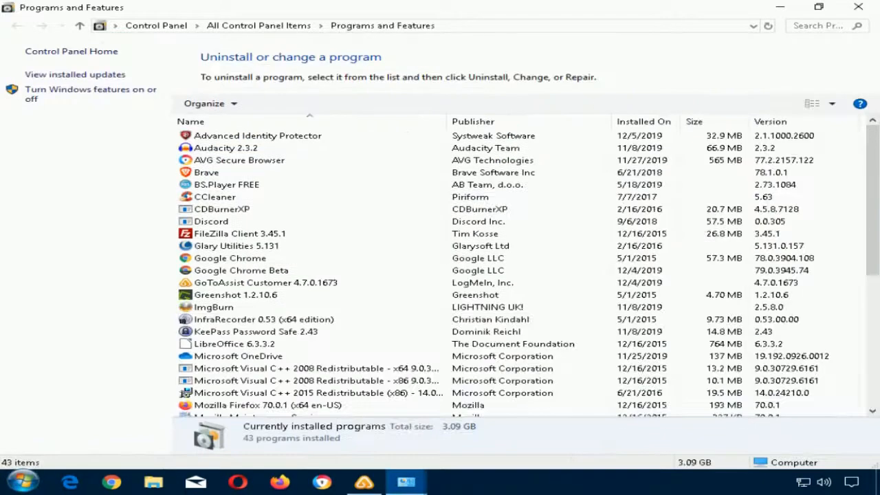
click(235, 258)
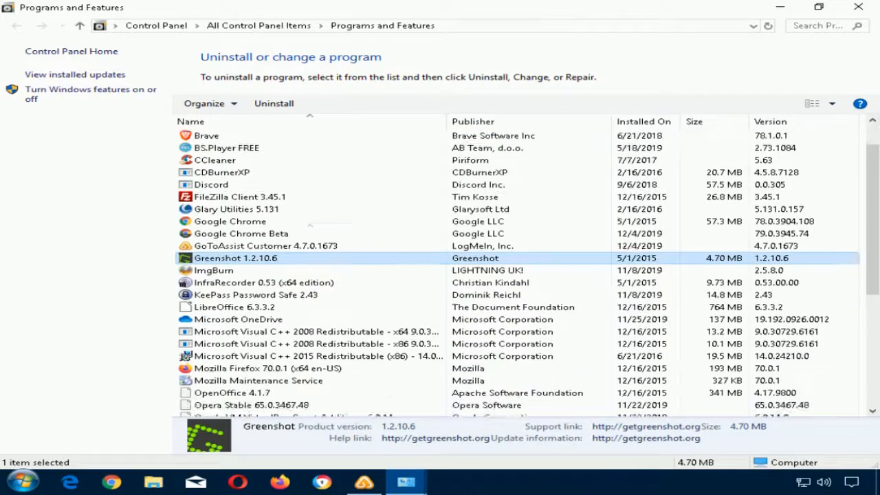
scroll(down, 3)
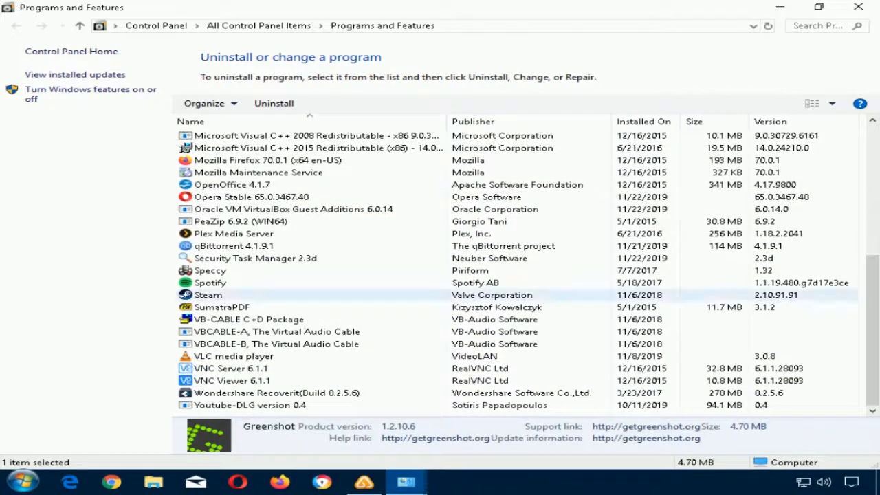
click(255, 258)
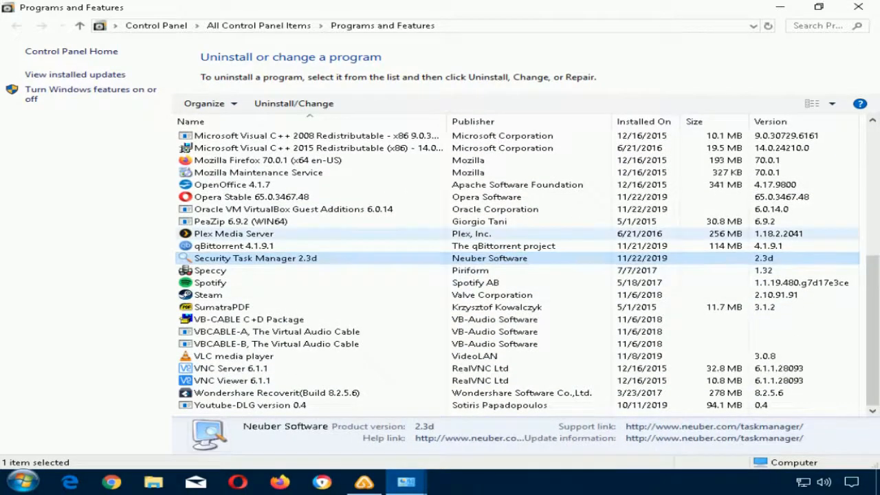
scroll(up, 3)
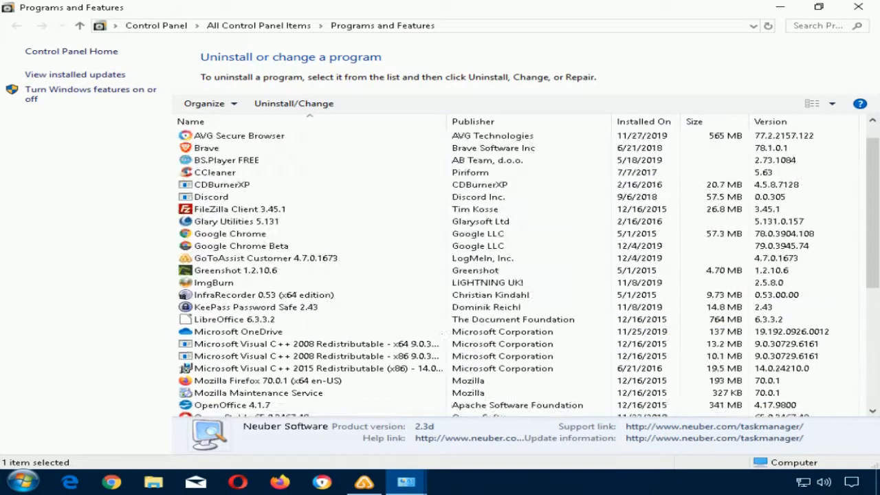
click(234, 343)
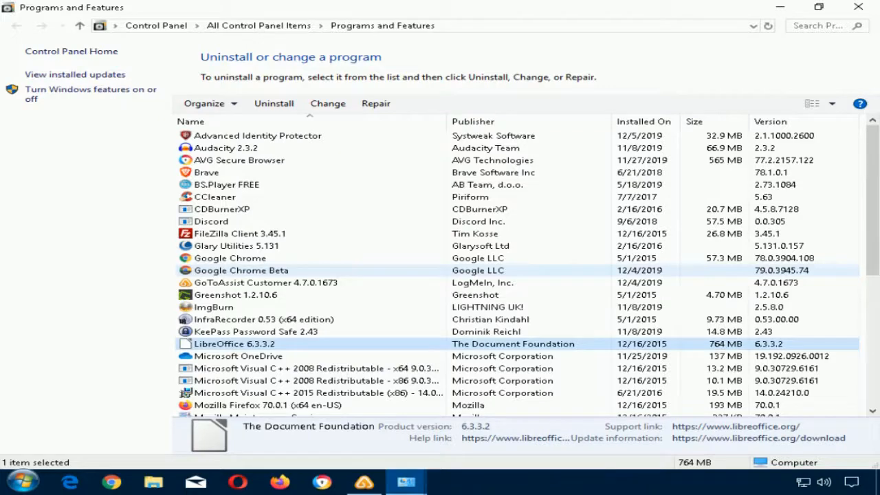
click(240, 270)
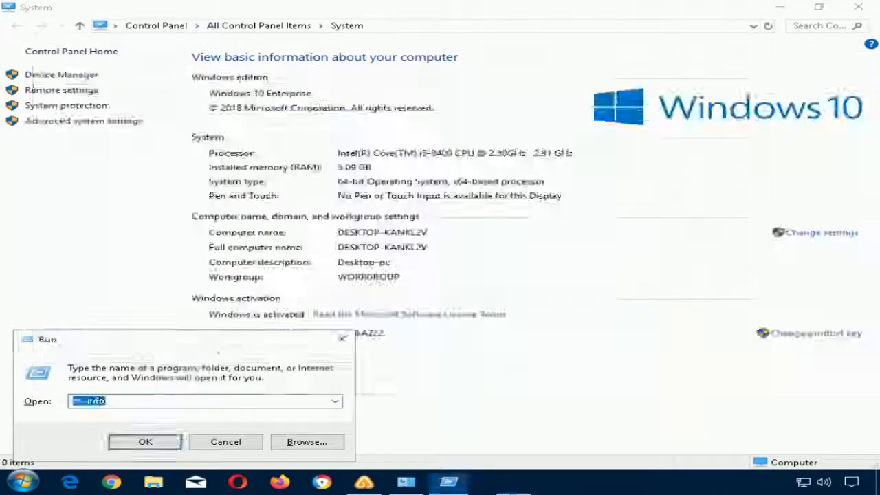
Run msinfo, dismiss the display.exe console windows, then search the Start menu for 'A'
click(145, 441)
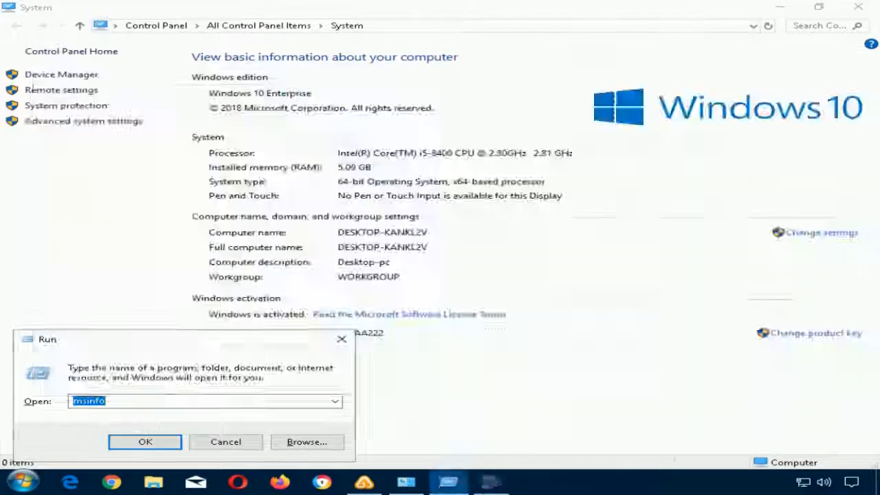
click(145, 441)
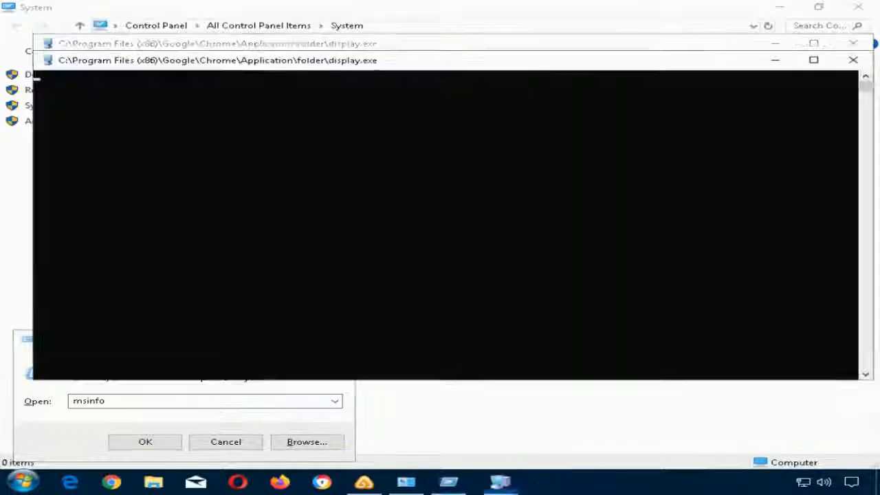
click(145, 442)
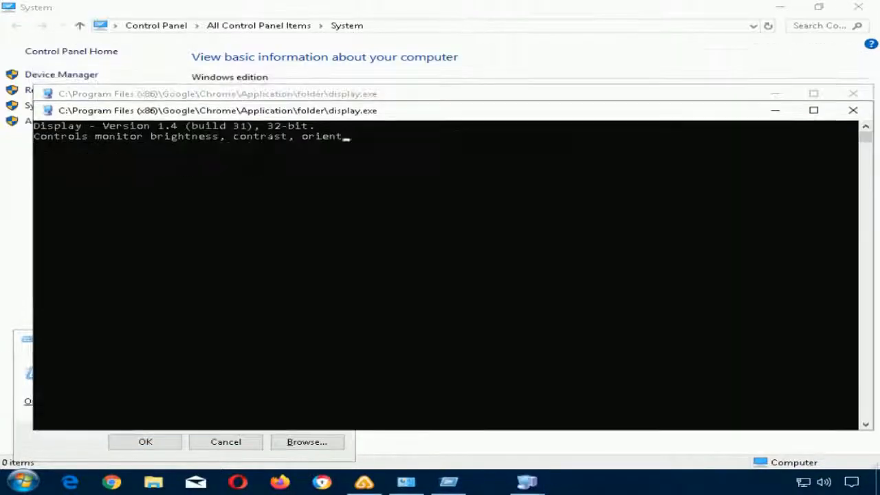
text(msinfo)
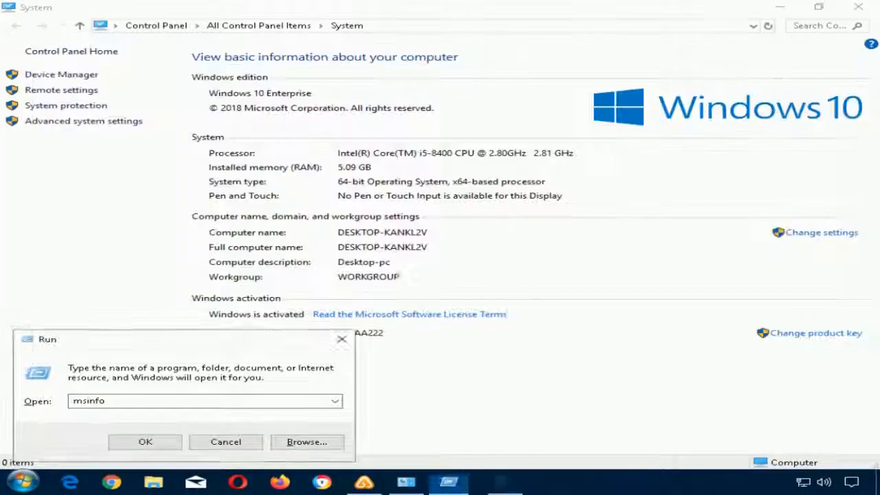
click(145, 442)
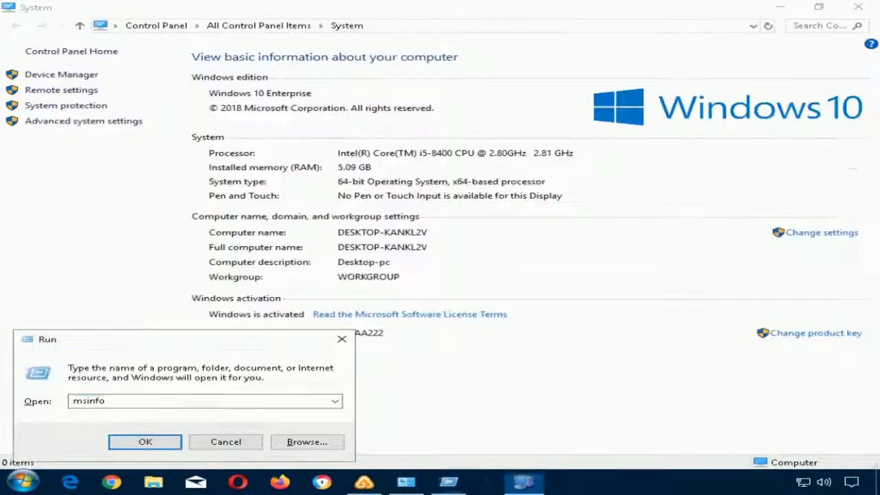
click(145, 441)
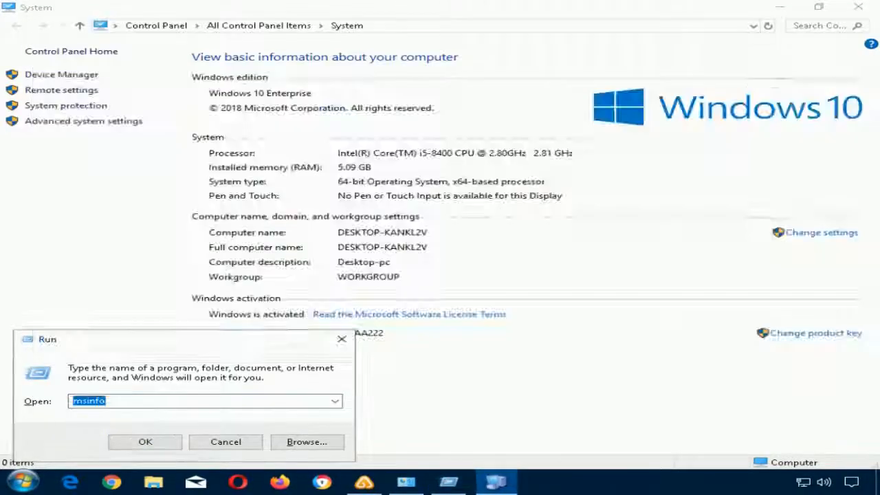
click(145, 441)
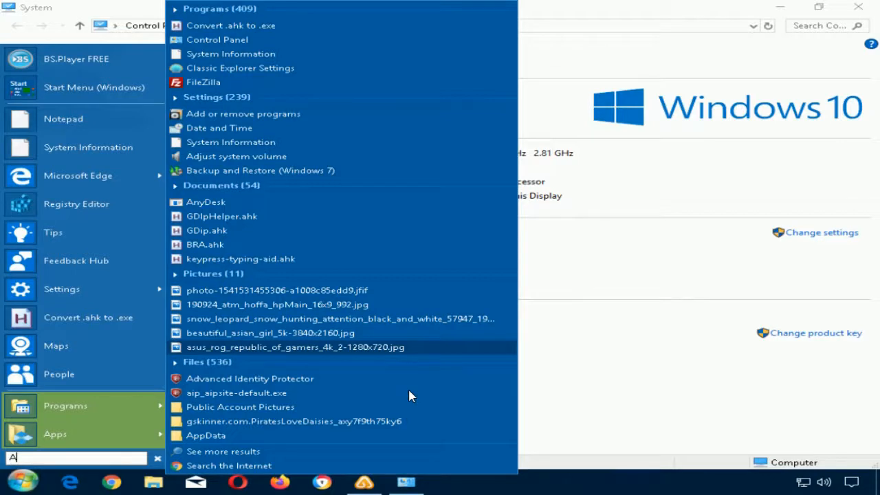
Open Registry Editor, expand and scroll HKEY_CLASSES_ROOT, then switch to File Explorer's Quick access
click(76, 203)
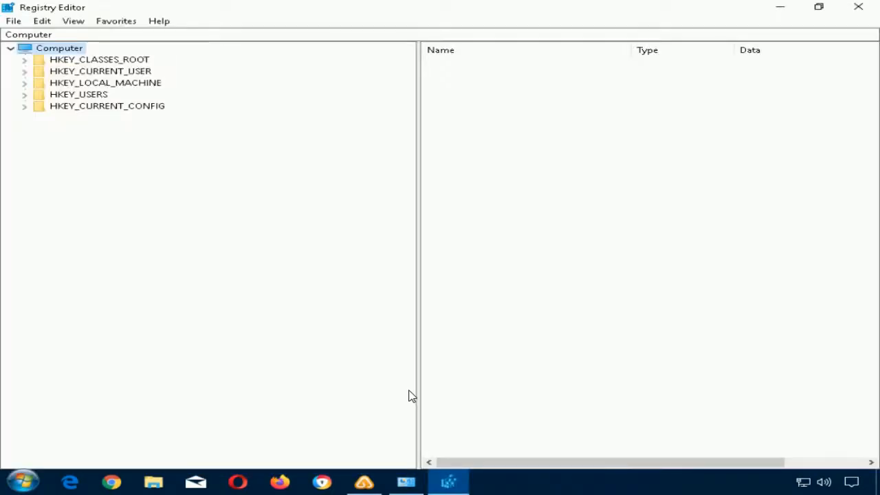
click(24, 59)
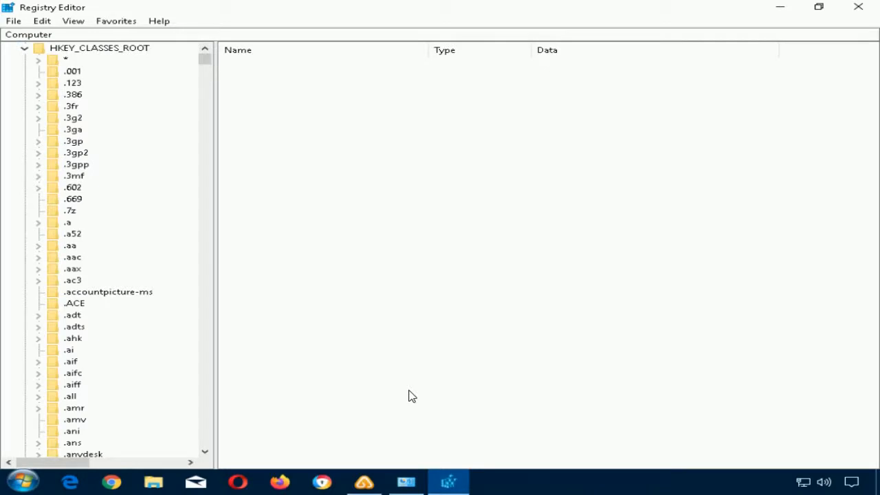
scroll(down, 3)
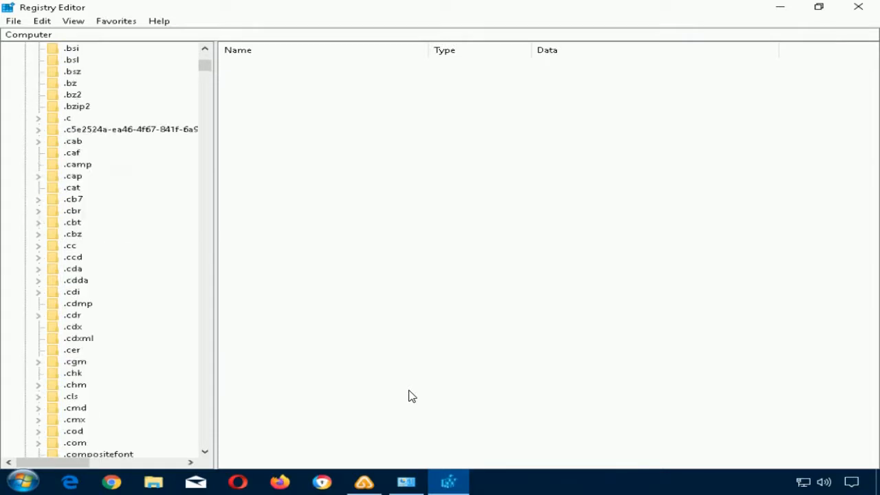
scroll(down, 3)
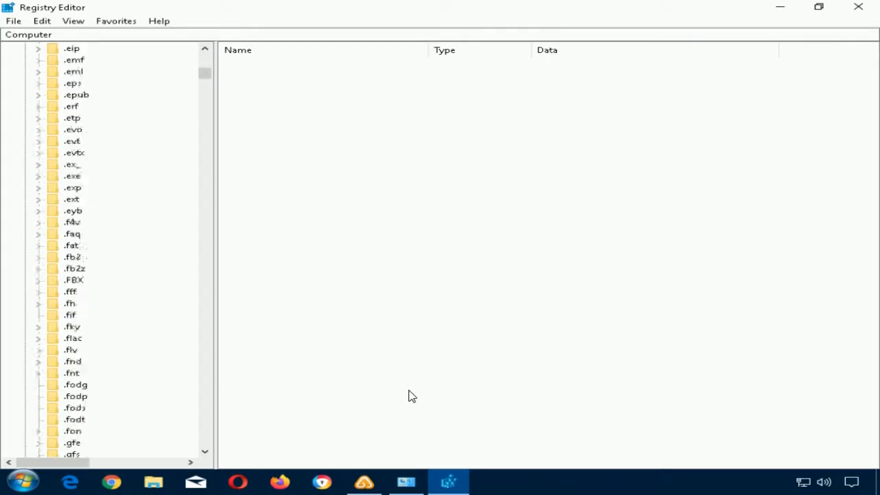
scroll(down, 3)
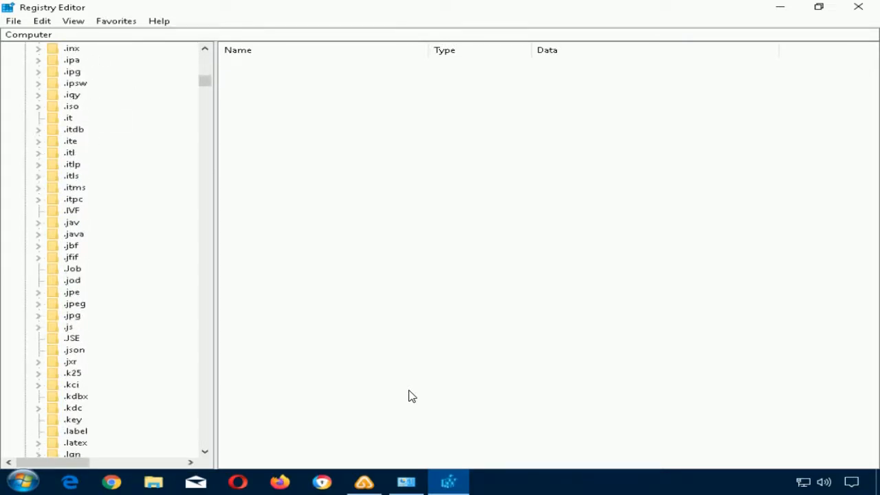
click(153, 482)
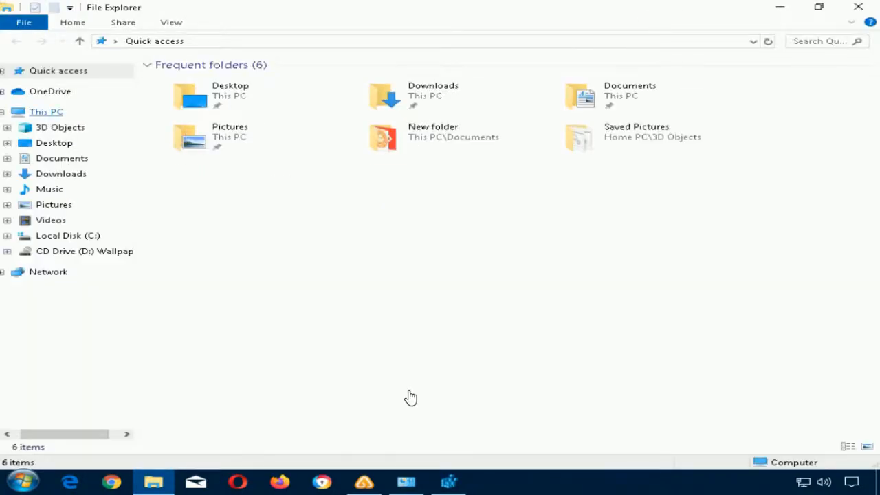
Navigate from Local Disk (C:) through Windows and Program Files into the VB folder
click(46, 111)
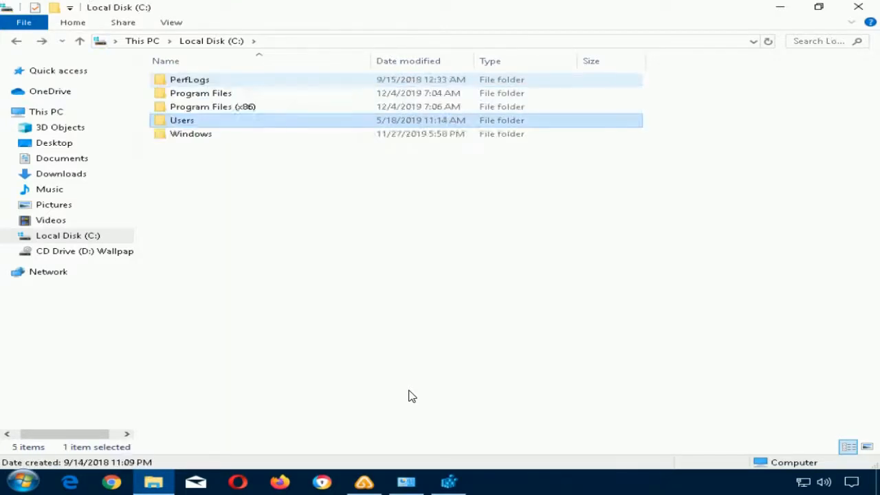
double_click(192, 134)
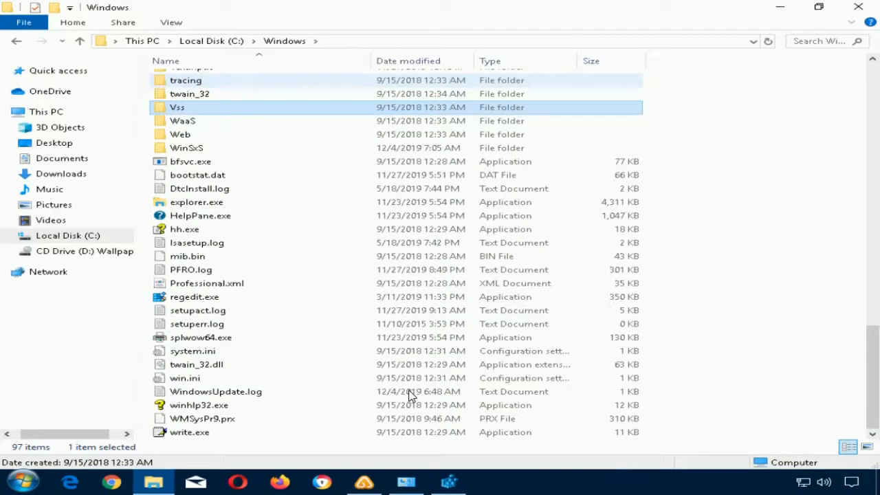
double_click(177, 108)
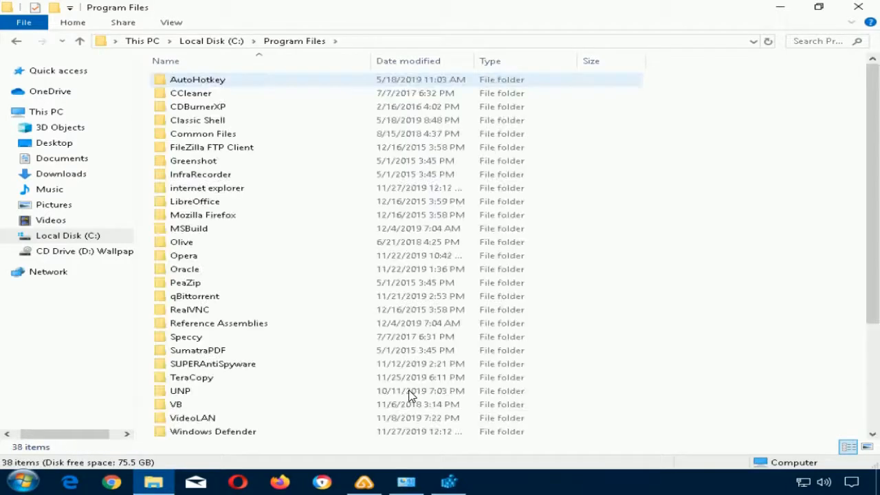
double_click(176, 404)
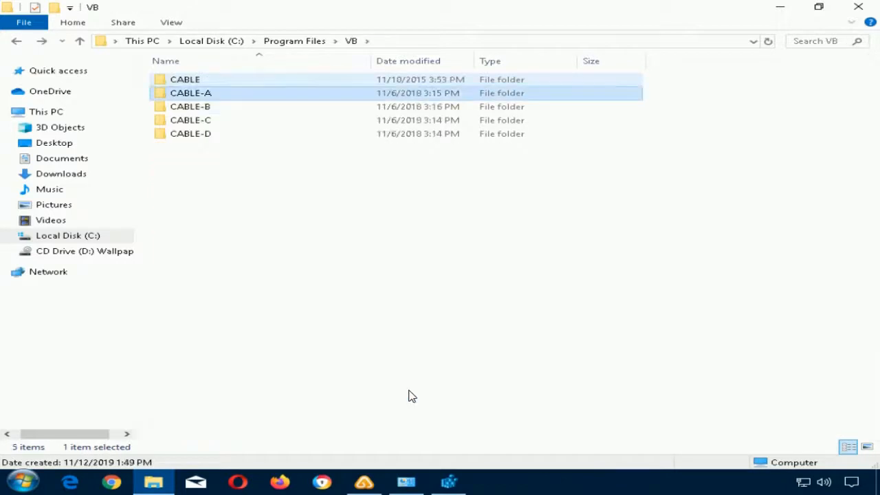
double_click(191, 106)
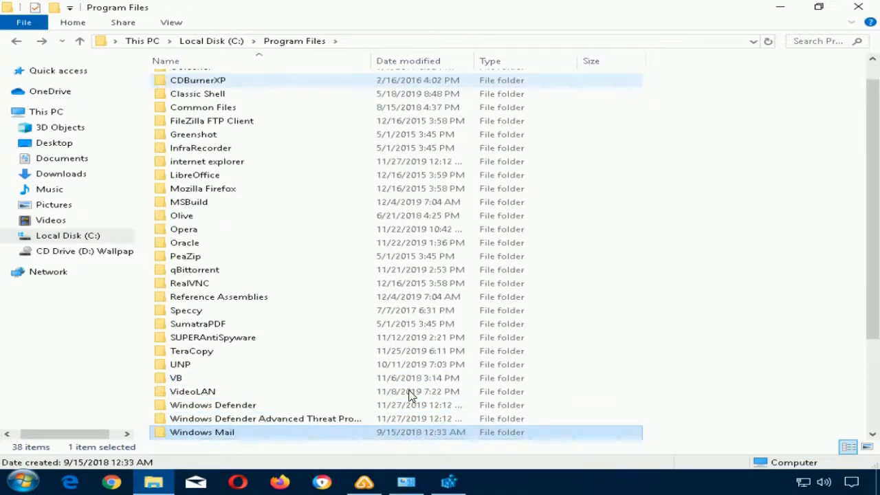
Browse folders selecting Windows Media Player, Opera, Compiler and SciTE, then return to Program Files
scroll(down, 3)
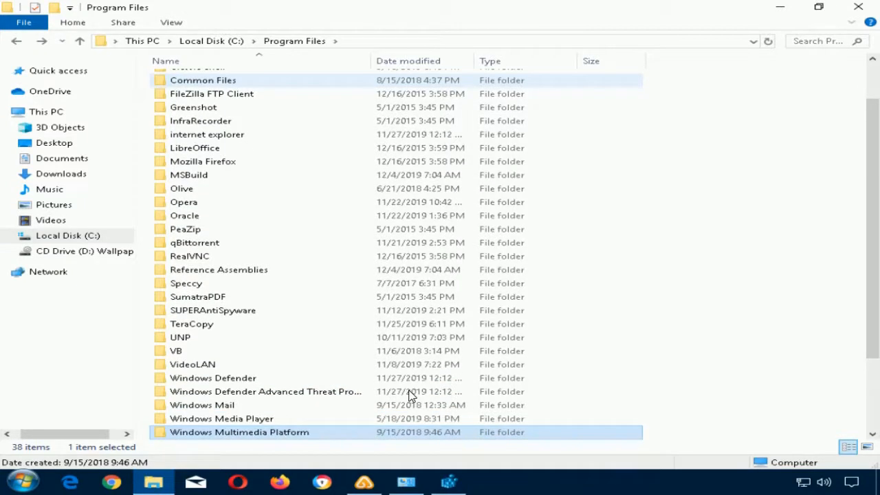
scroll(down, 3)
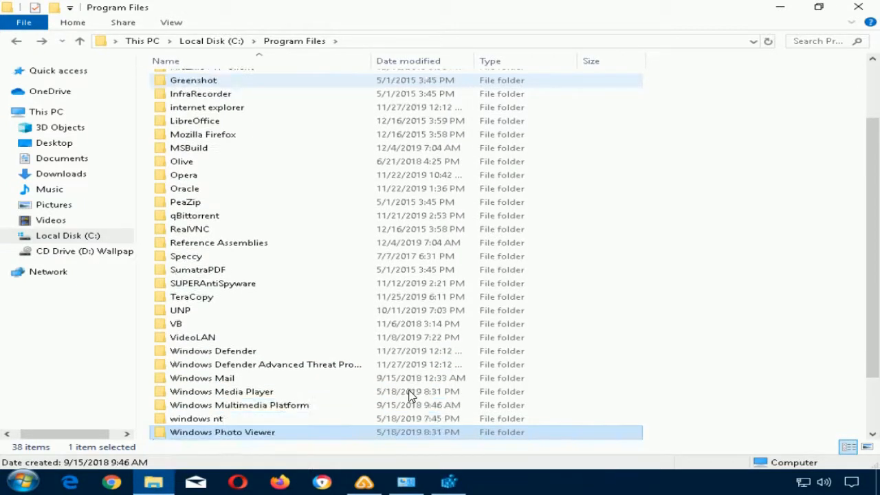
scroll(down, 3)
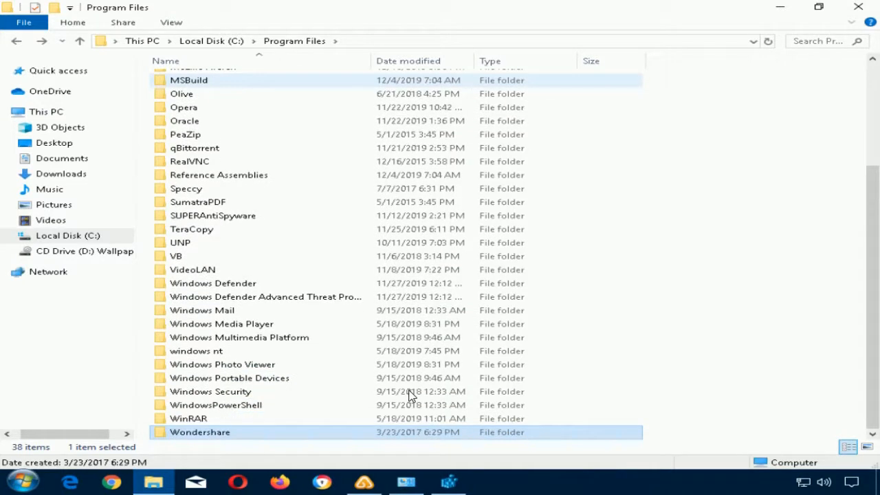
click(221, 324)
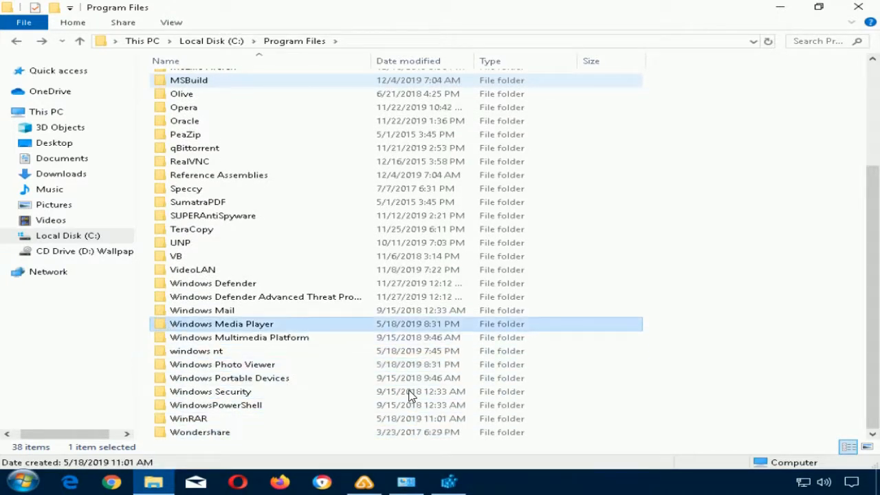
click(184, 107)
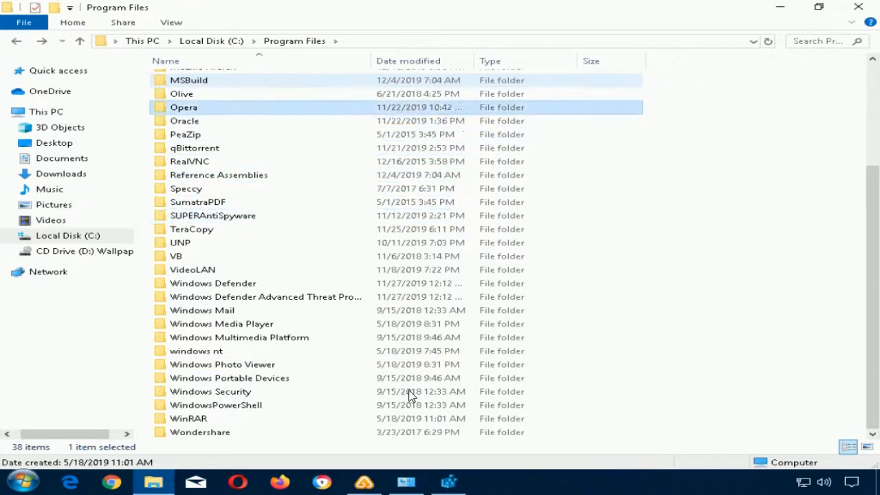
scroll(up, 3)
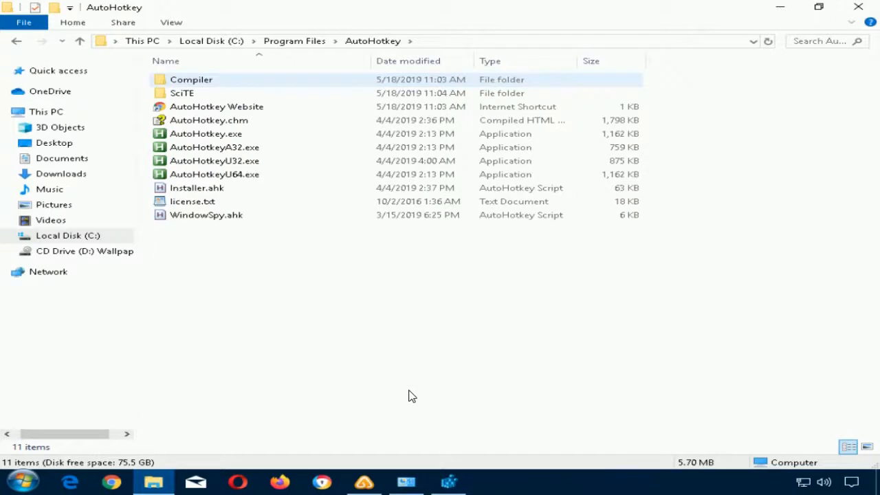
click(191, 79)
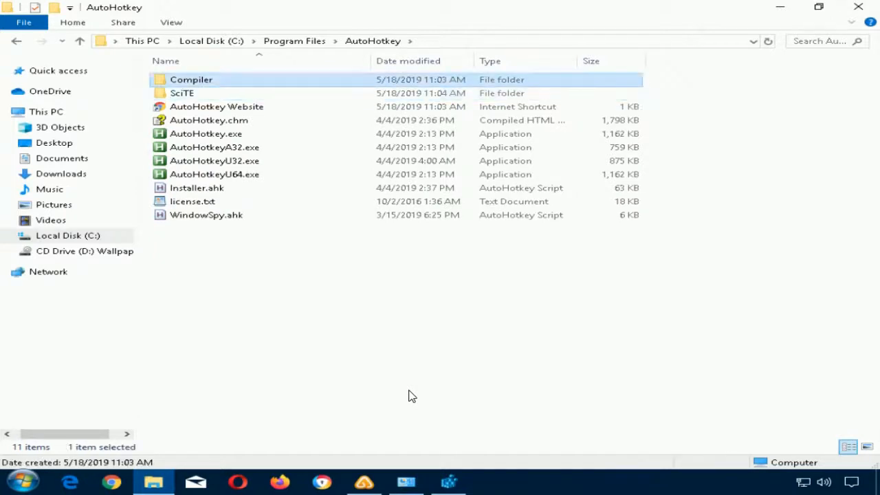
click(182, 93)
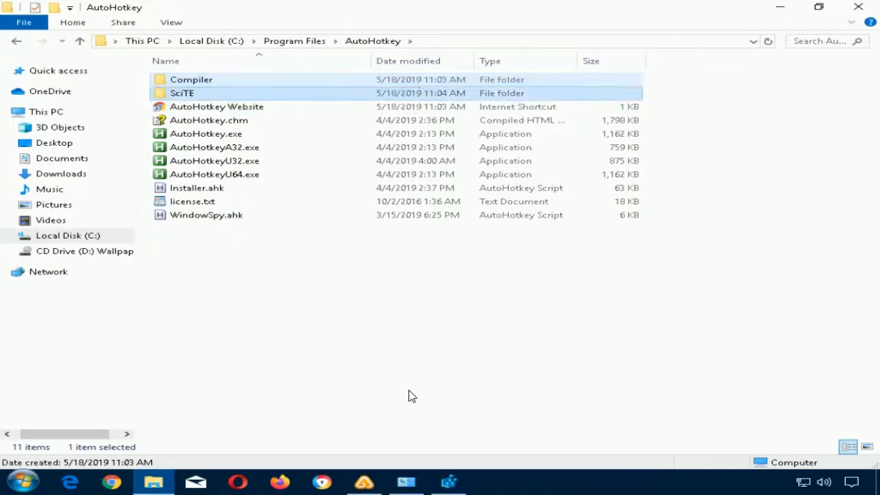
click(208, 120)
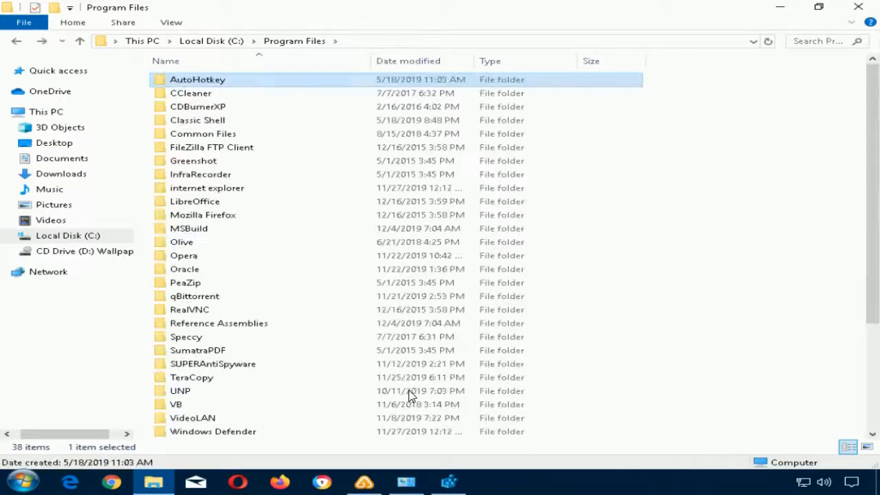
Delete VB in Program Files and Program Files (x86), approving each permission prompt
click(192, 93)
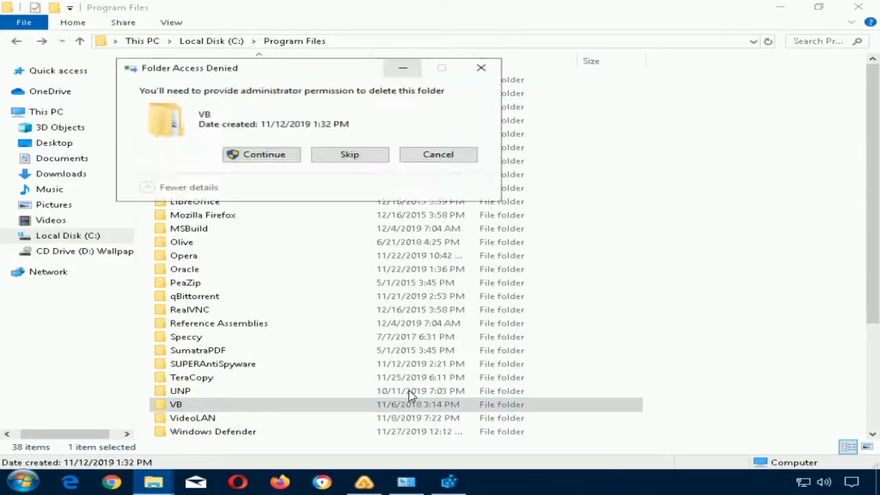
click(261, 154)
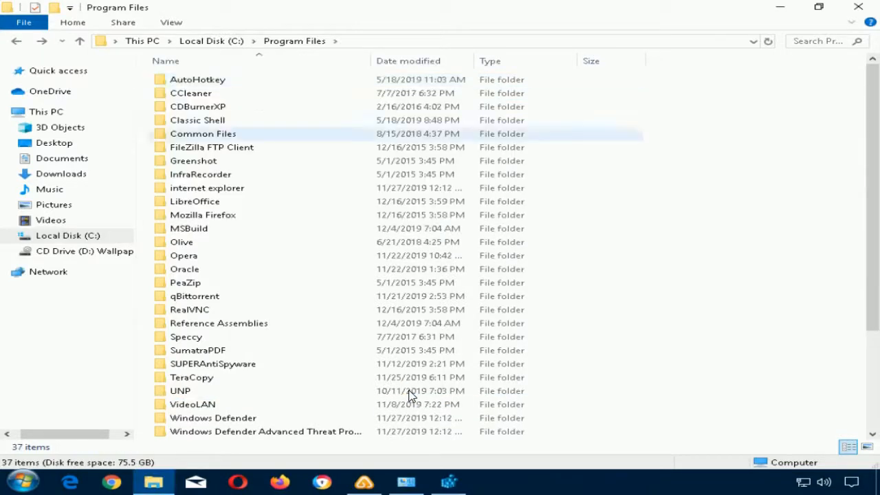
click(203, 215)
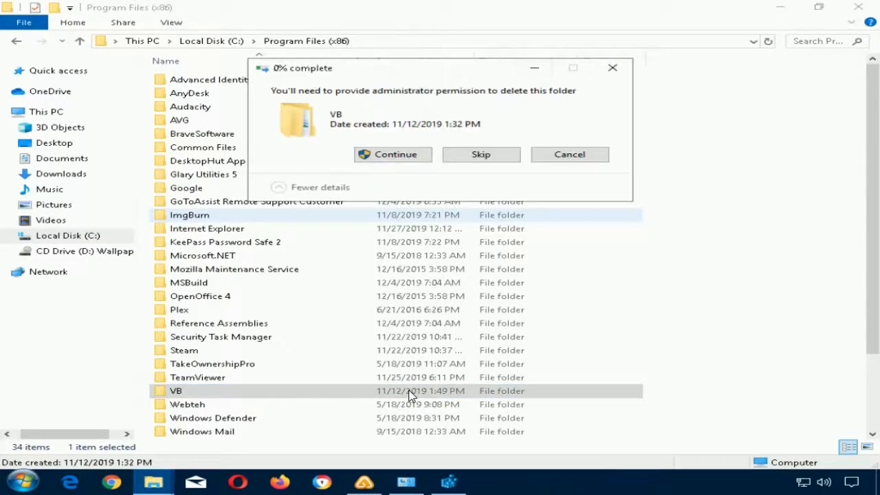
click(392, 154)
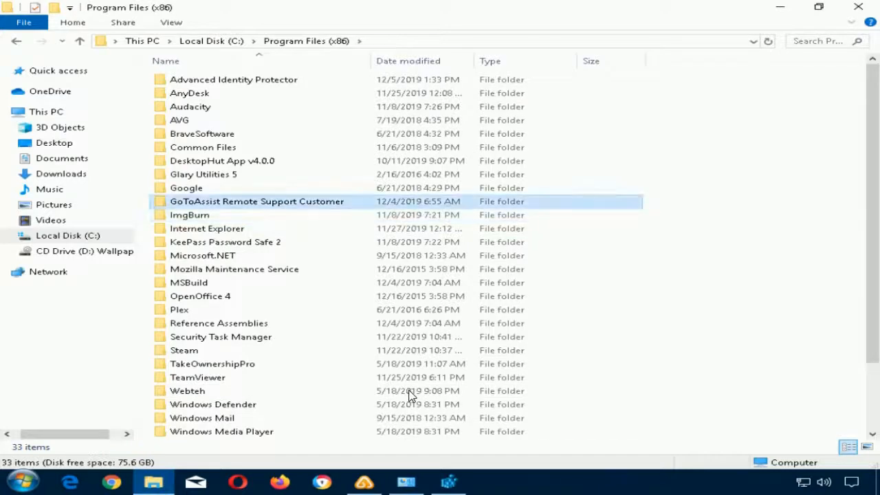
scroll(down, 3)
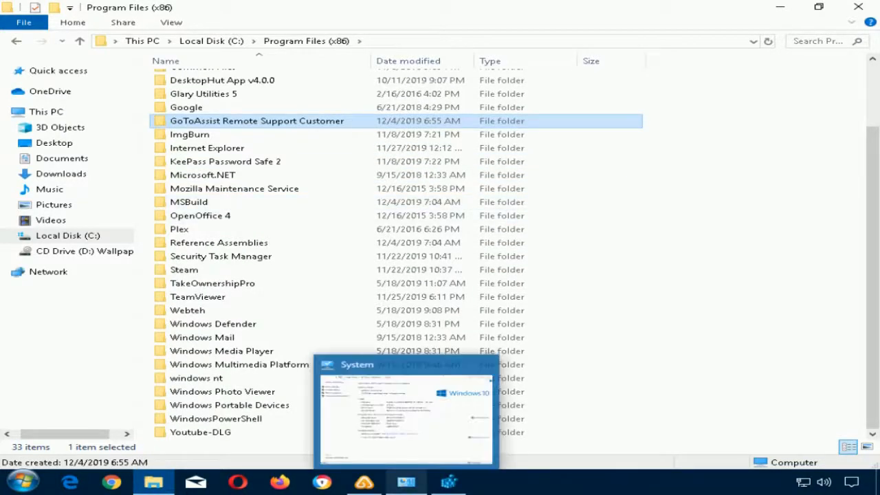
click(79, 41)
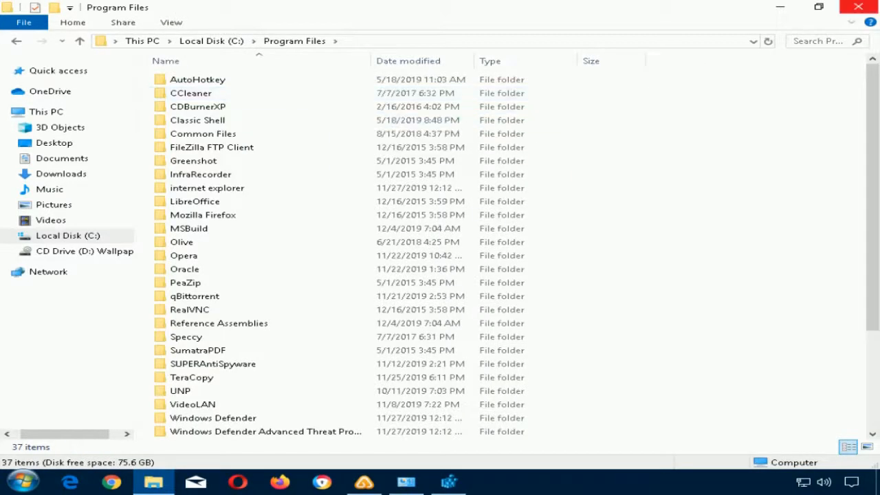
mouse_move(859, 7)
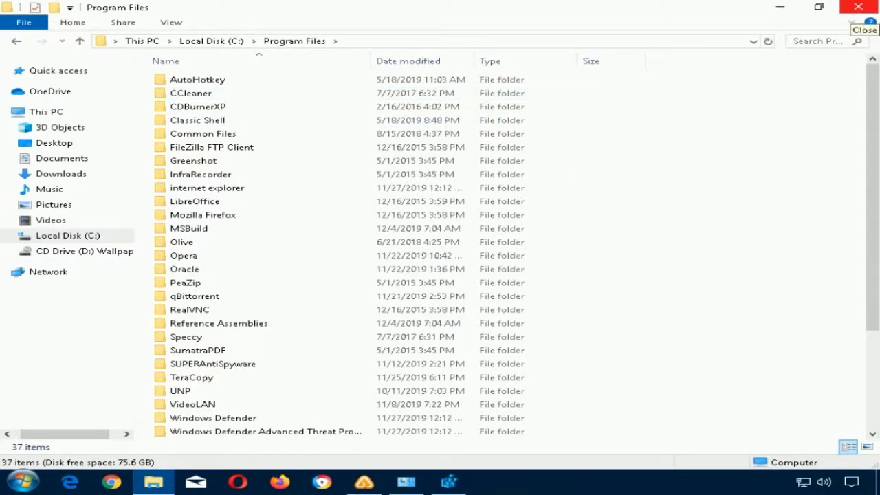
mouse_move(709, 330)
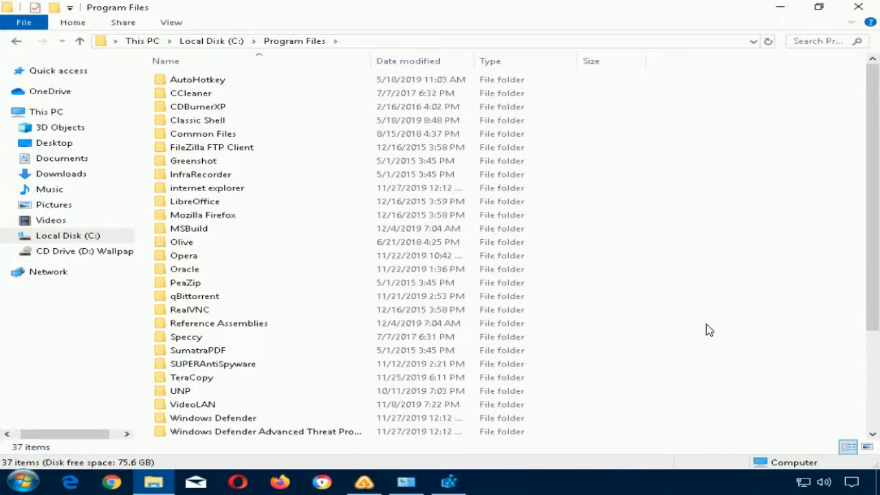
Open the Classic Shell folder from the Program Files listing and view its files
double_click(200, 174)
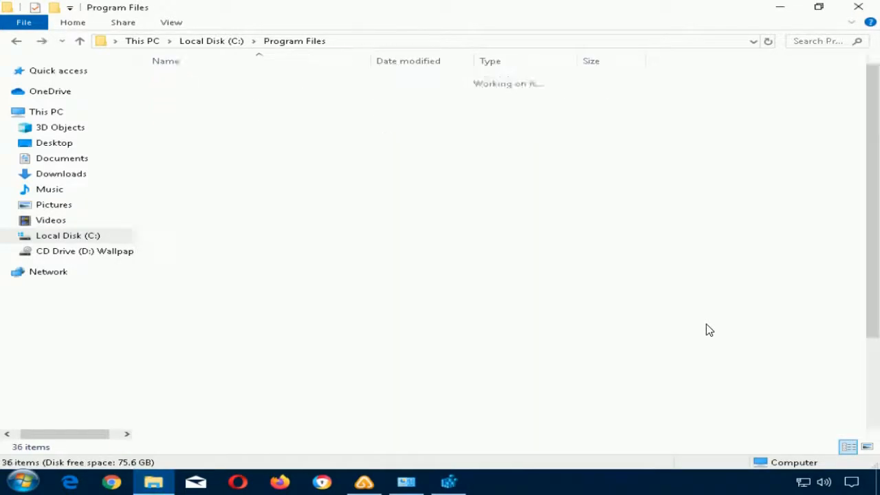
click(206, 133)
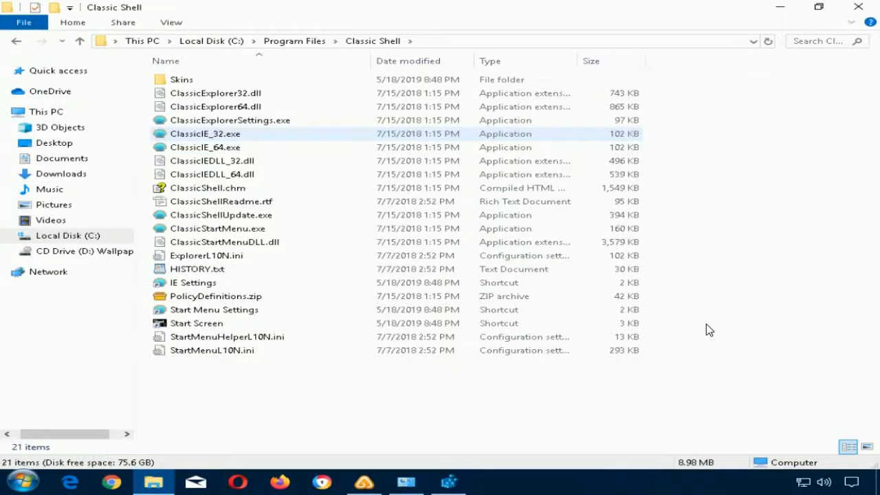